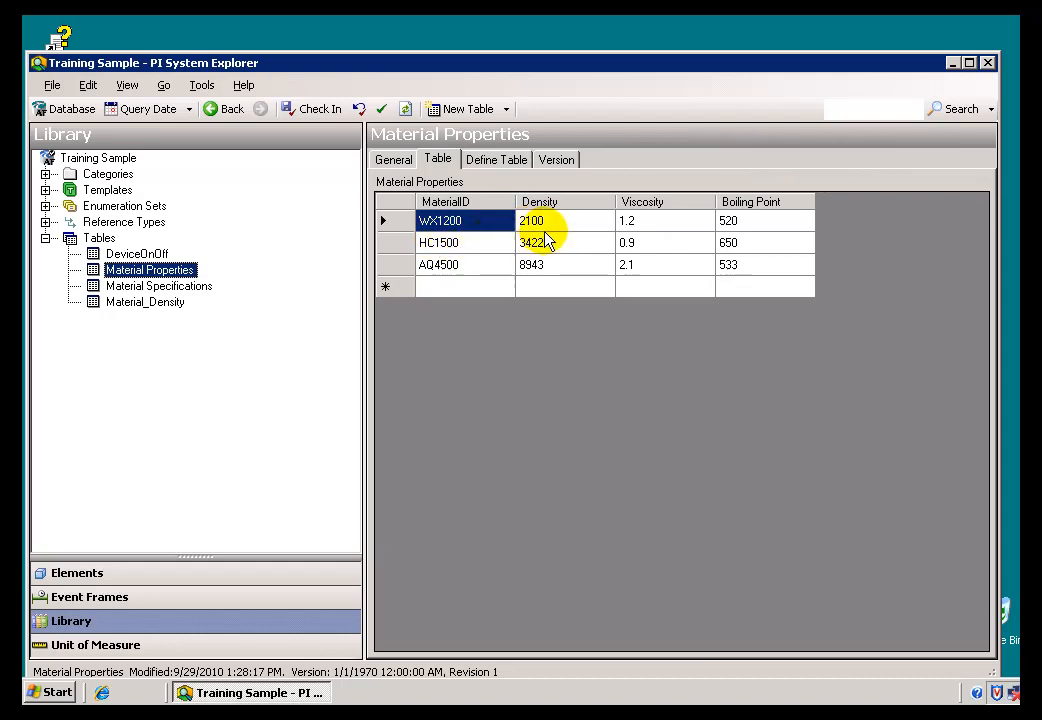
# Step: Select the Material Specifications table under Library > Tables and show its data
pyautogui.click(532, 220)
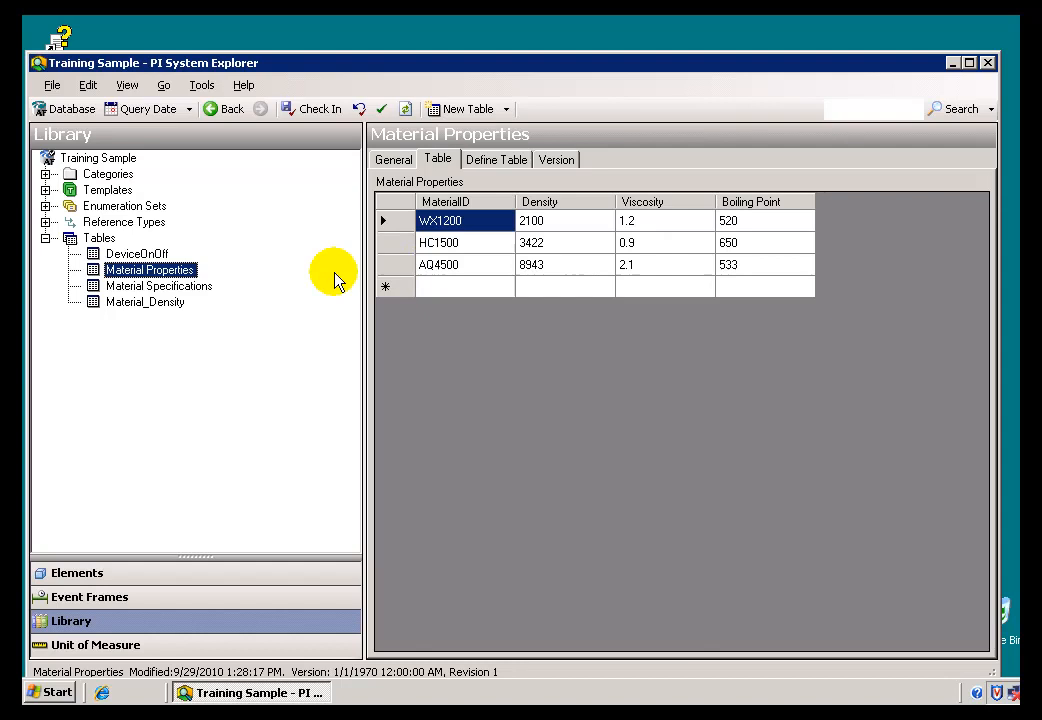
pyautogui.moveTo(120, 302)
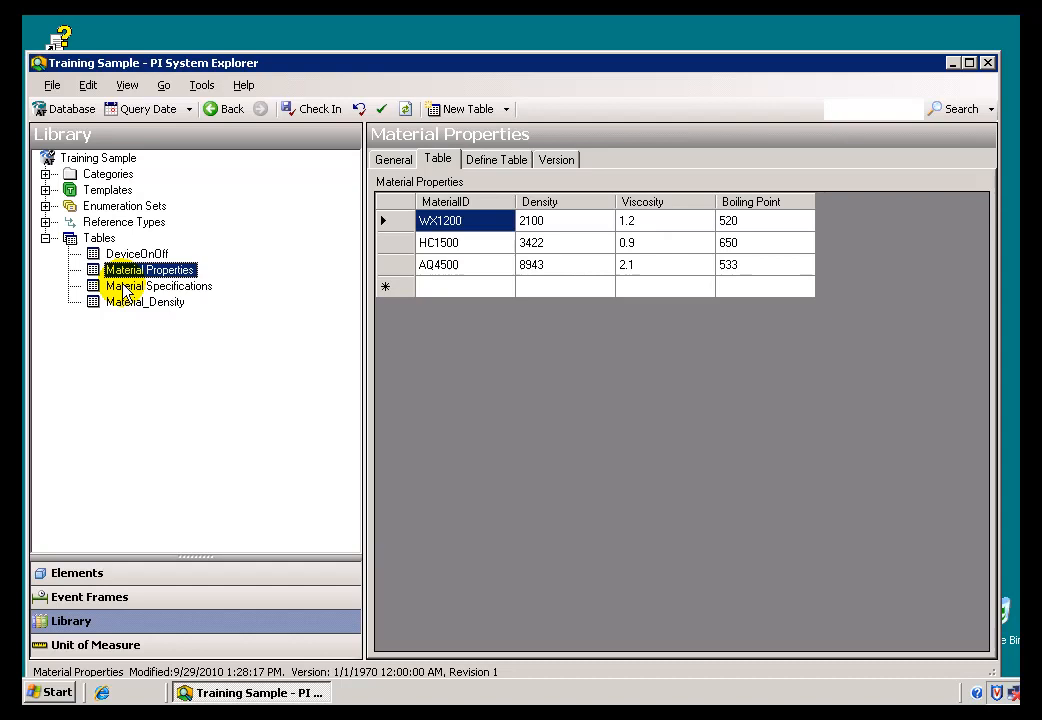
pyautogui.click(156, 286)
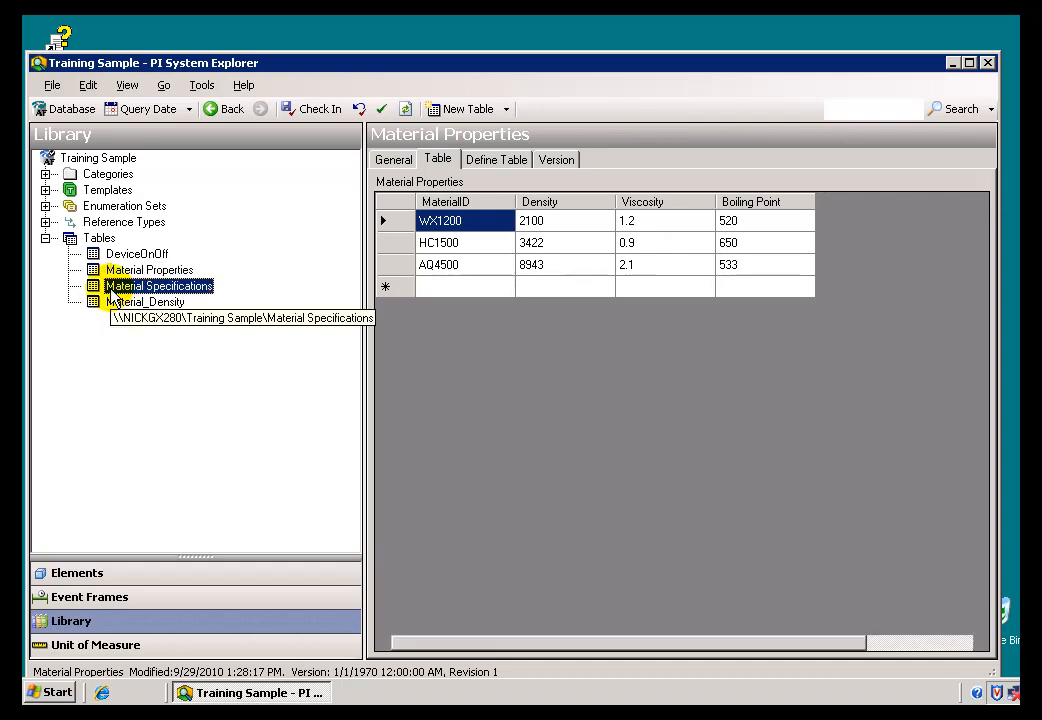
pyautogui.click(158, 284)
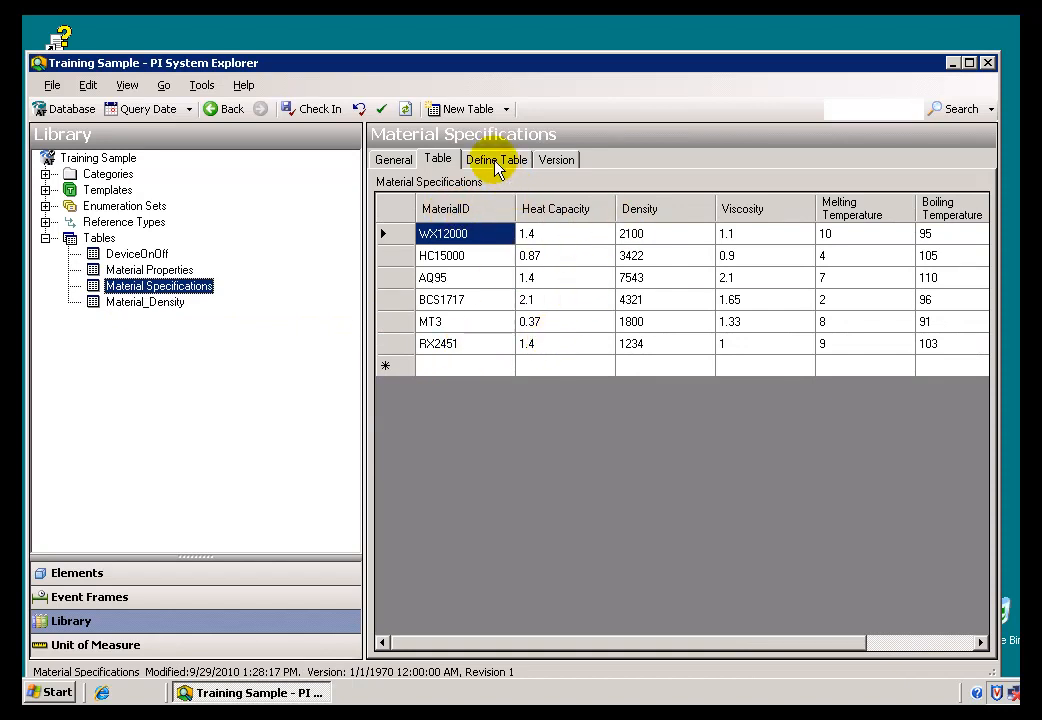
# Step: Review the Material Specifications column definitions and its six material data rows
pyautogui.click(496, 160)
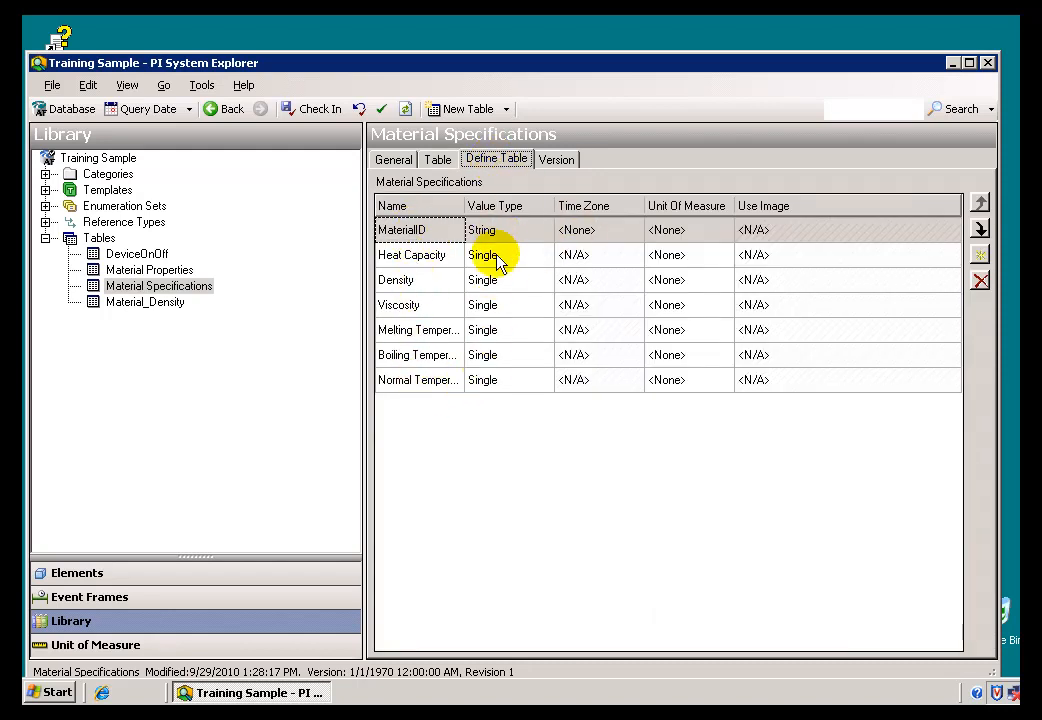
pyautogui.click(436, 160)
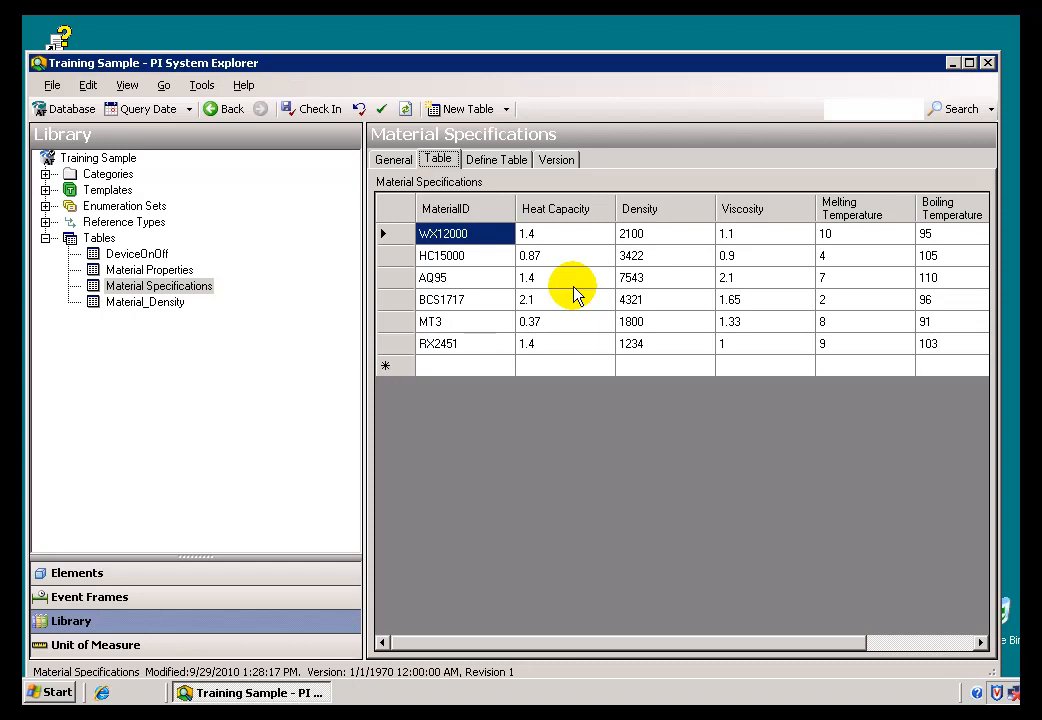
pyautogui.moveTo(528, 276)
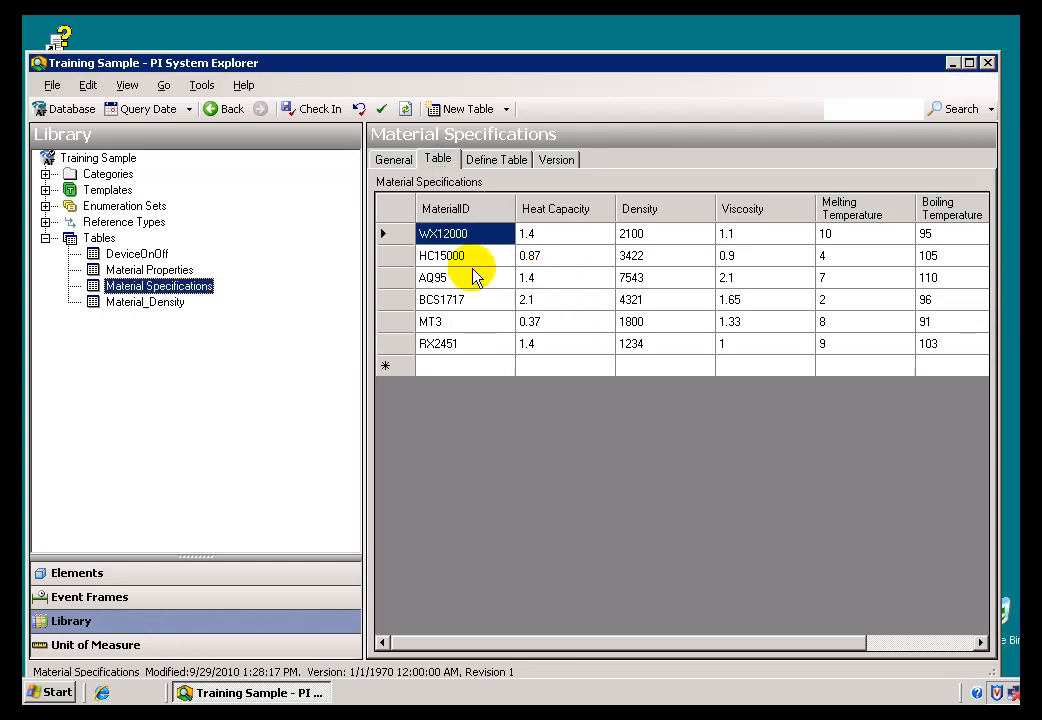
pyautogui.click(438, 160)
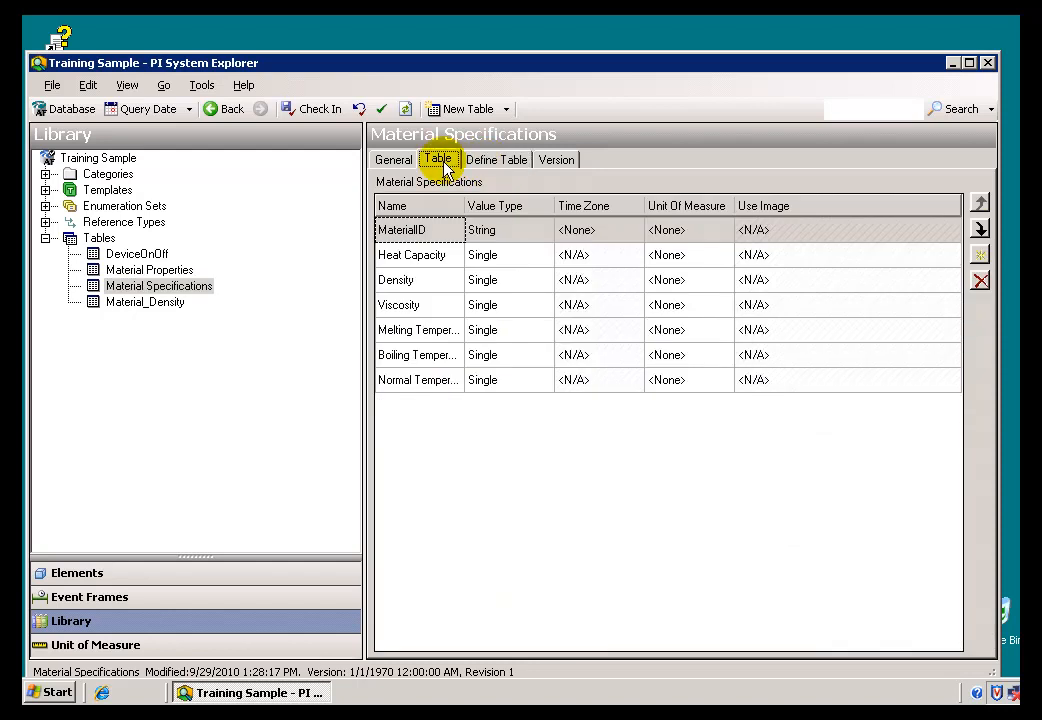
pyautogui.click(438, 160)
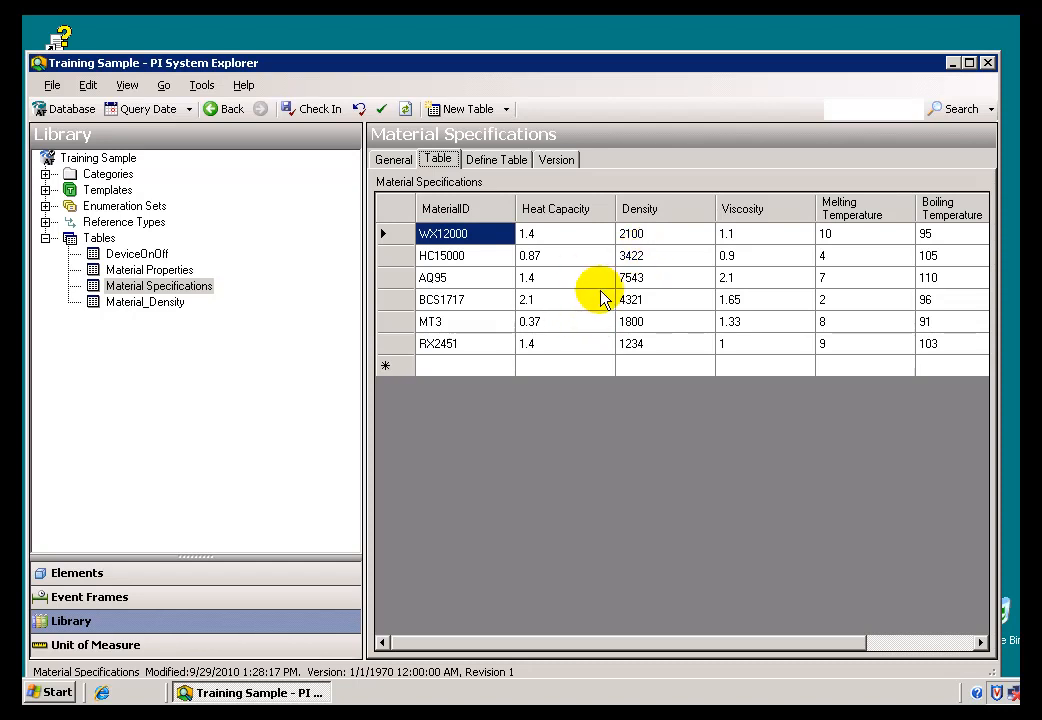
pyautogui.moveTo(612, 328)
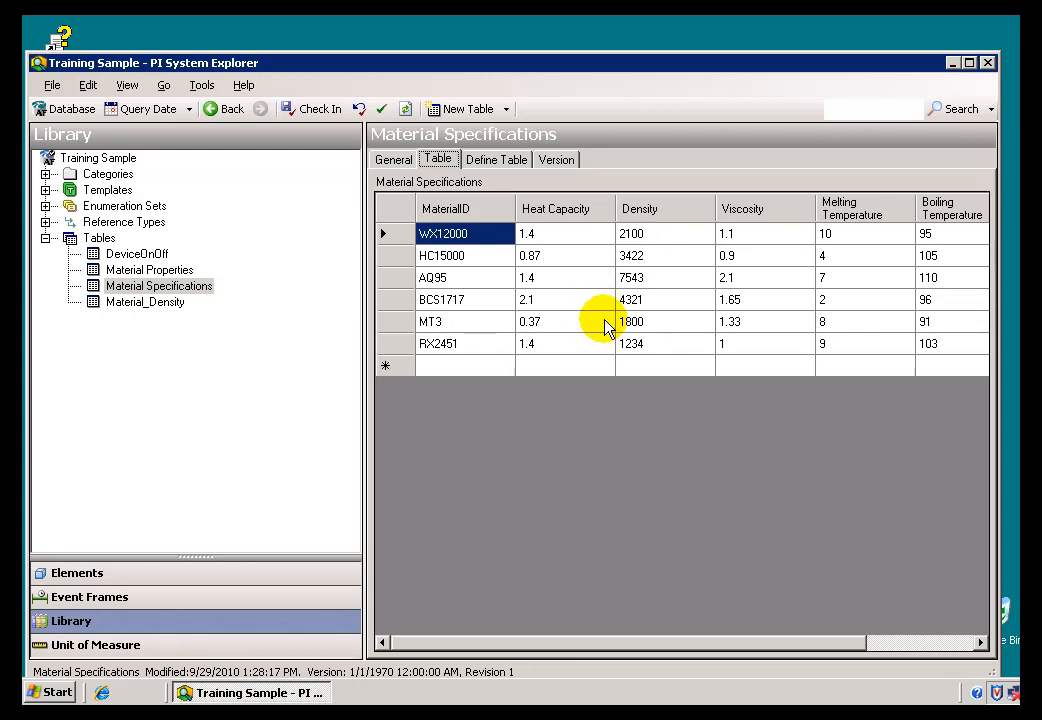
pyautogui.moveTo(312, 292)
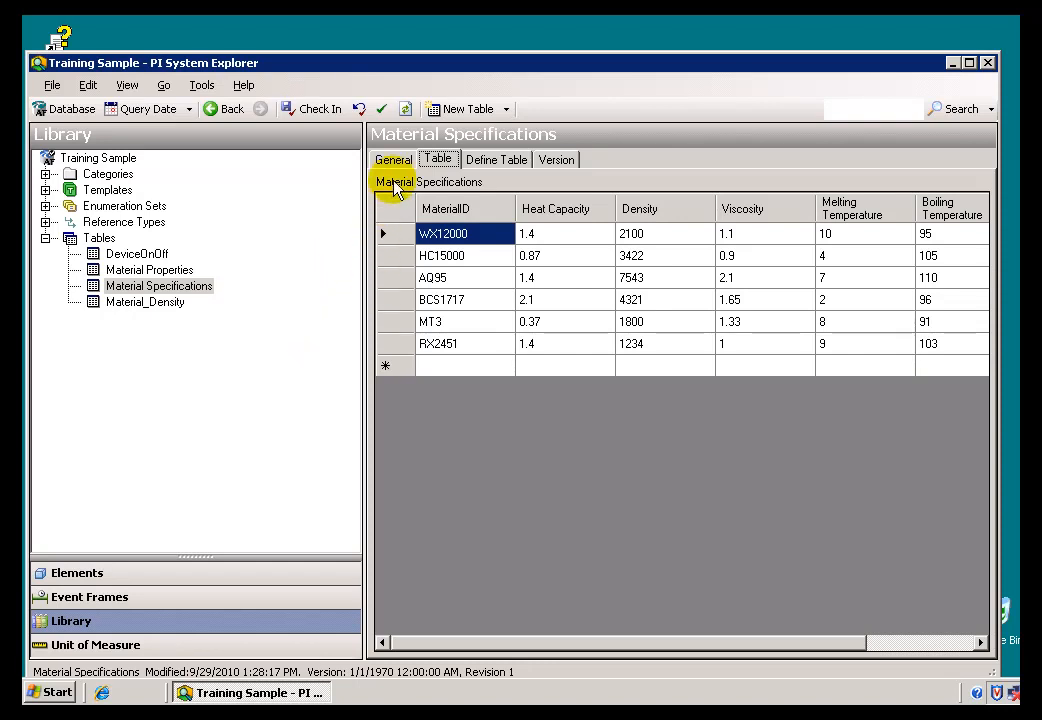
# Step: Show the Material Specifications table's general settings (persistence, time zone, cache refresh)
pyautogui.click(392, 160)
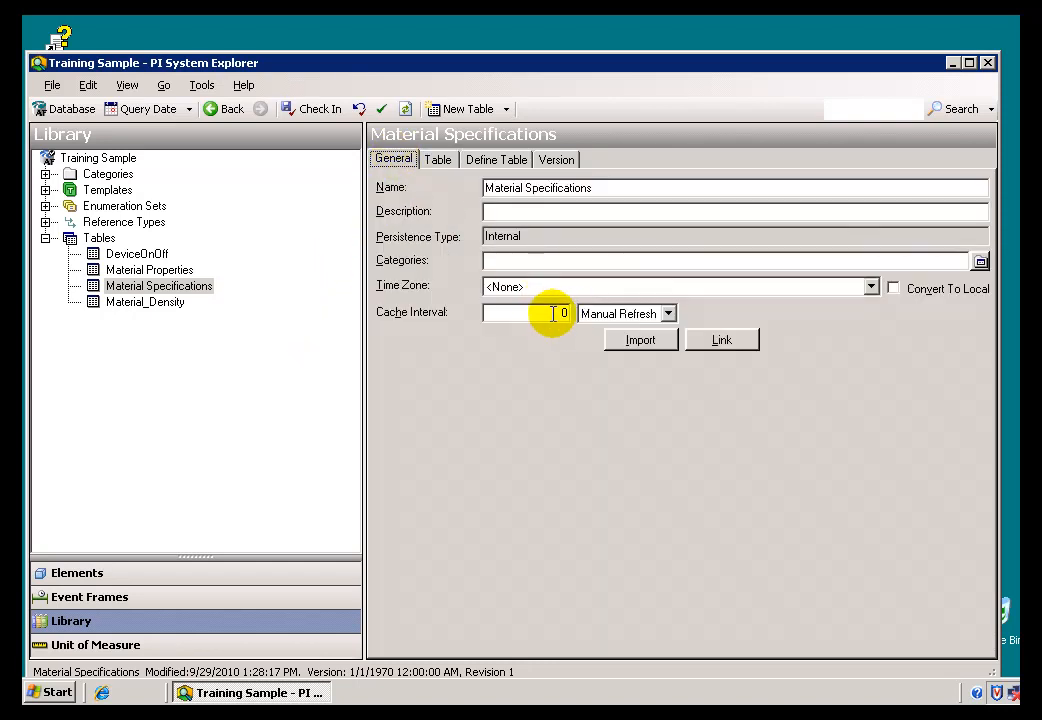
pyautogui.moveTo(668, 314)
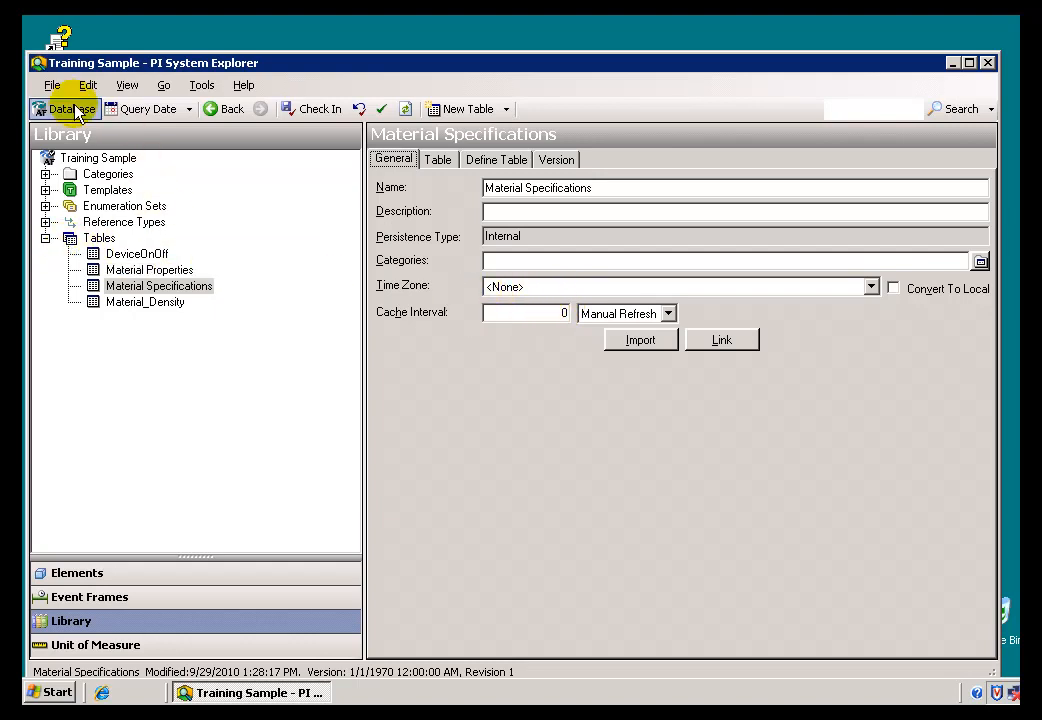
# Step: Switch to the OSIsoft Plant database and list its (empty) tables
pyautogui.click(62, 108)
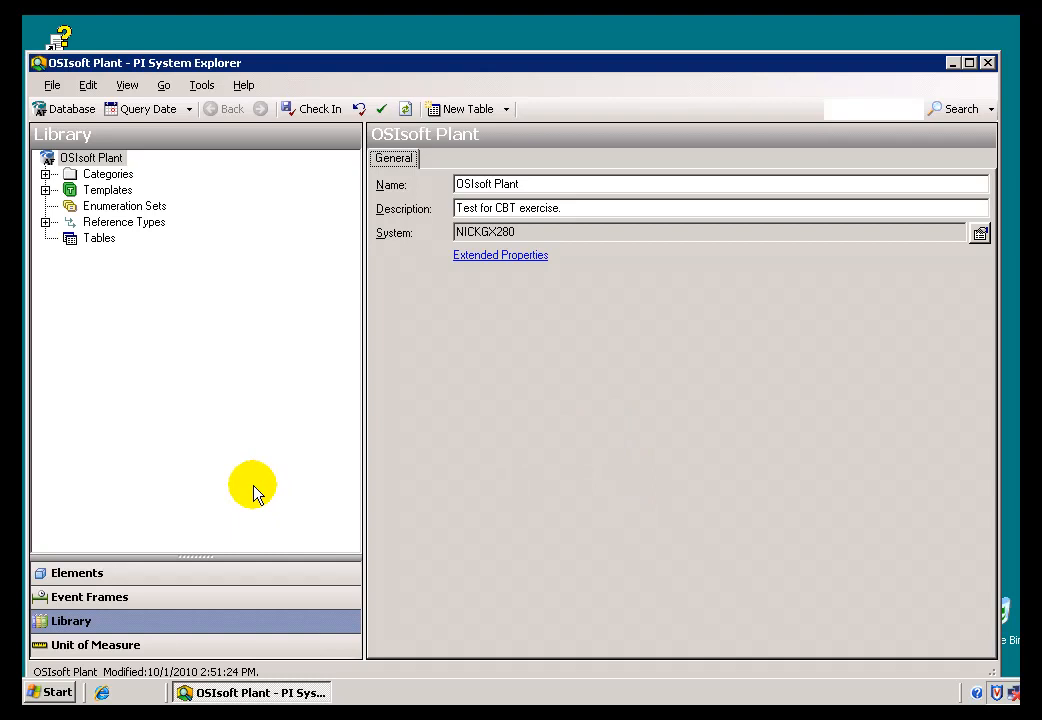
pyautogui.moveTo(140, 352)
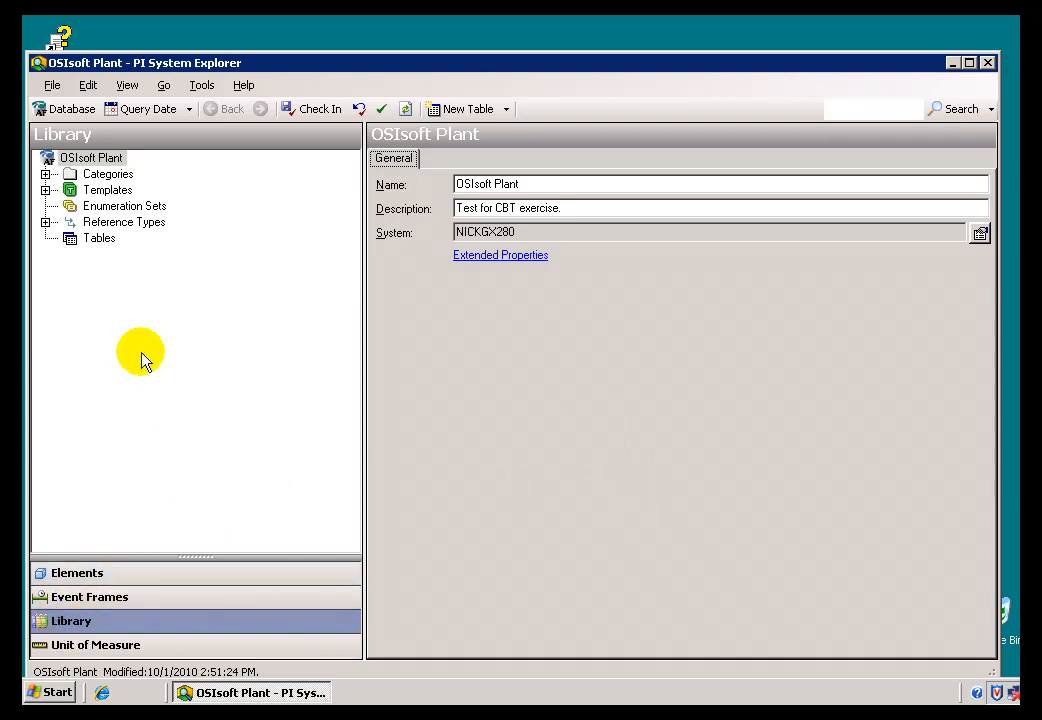
pyautogui.click(100, 238)
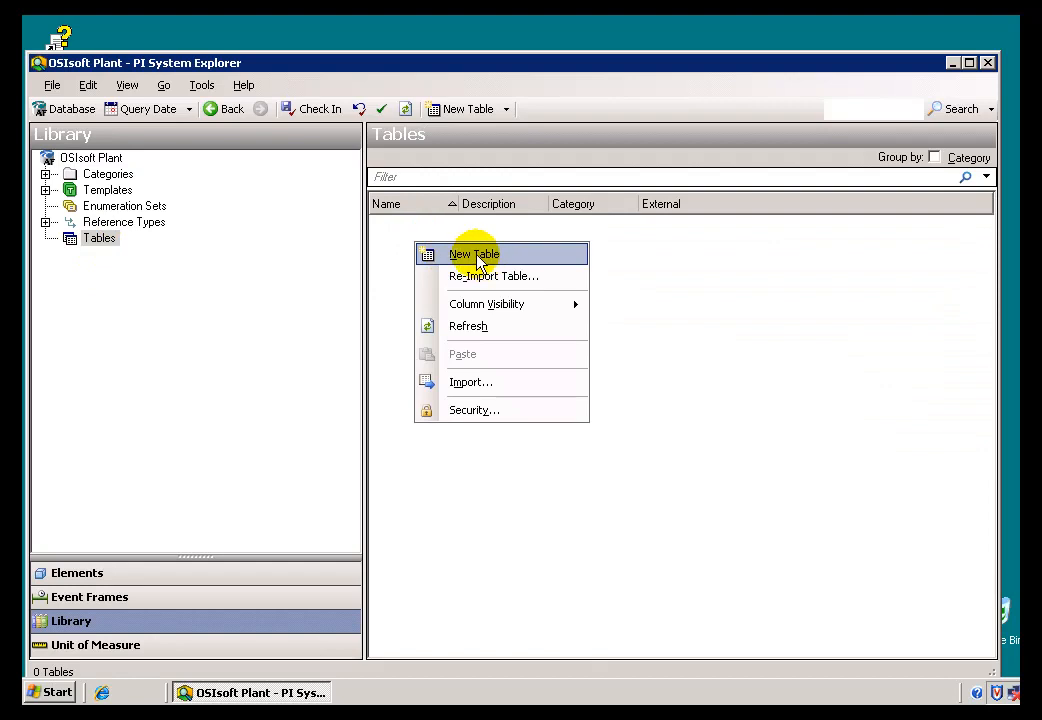
# Step: Start a new table, browse its definition and settings tabs, then cancel it
pyautogui.click(472, 254)
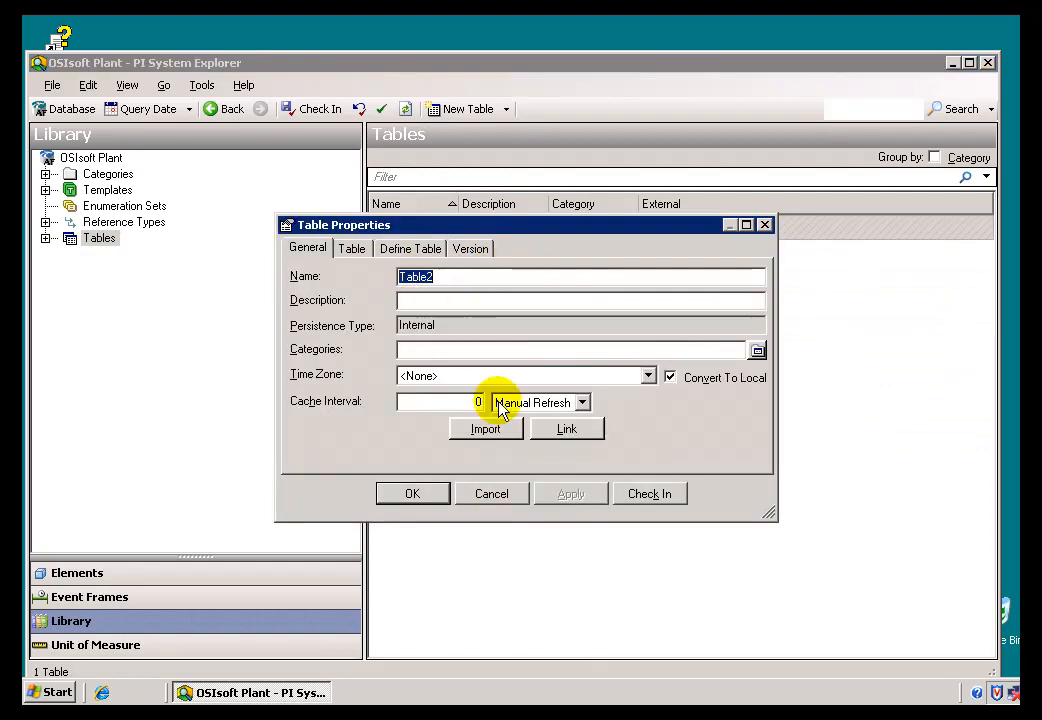
pyautogui.click(408, 248)
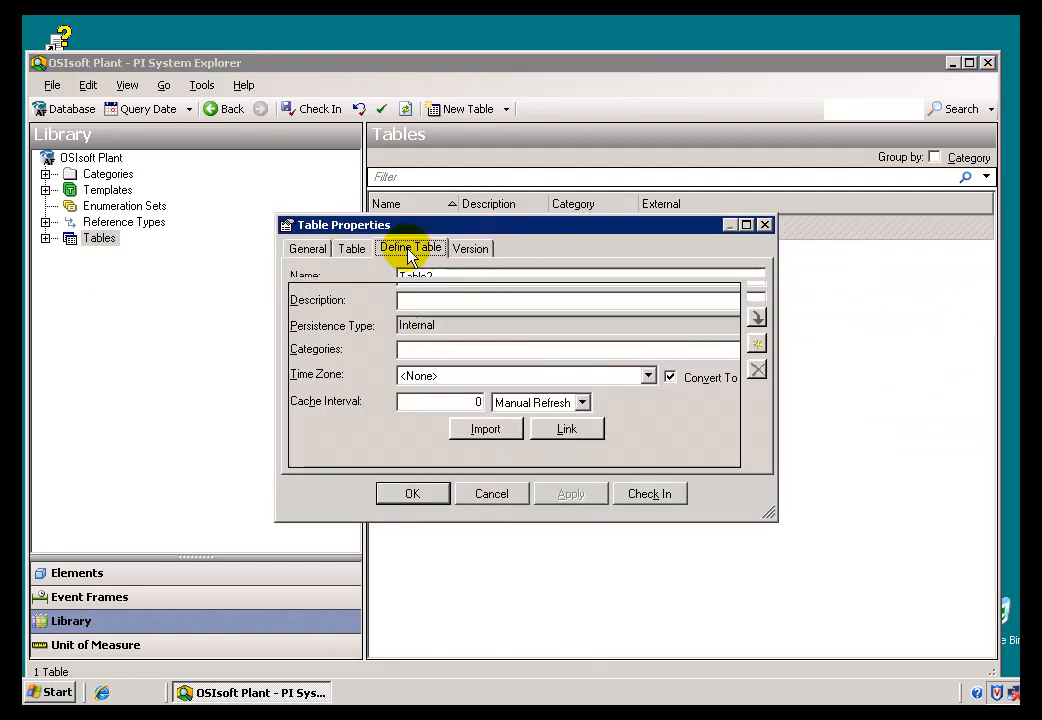
pyautogui.click(352, 248)
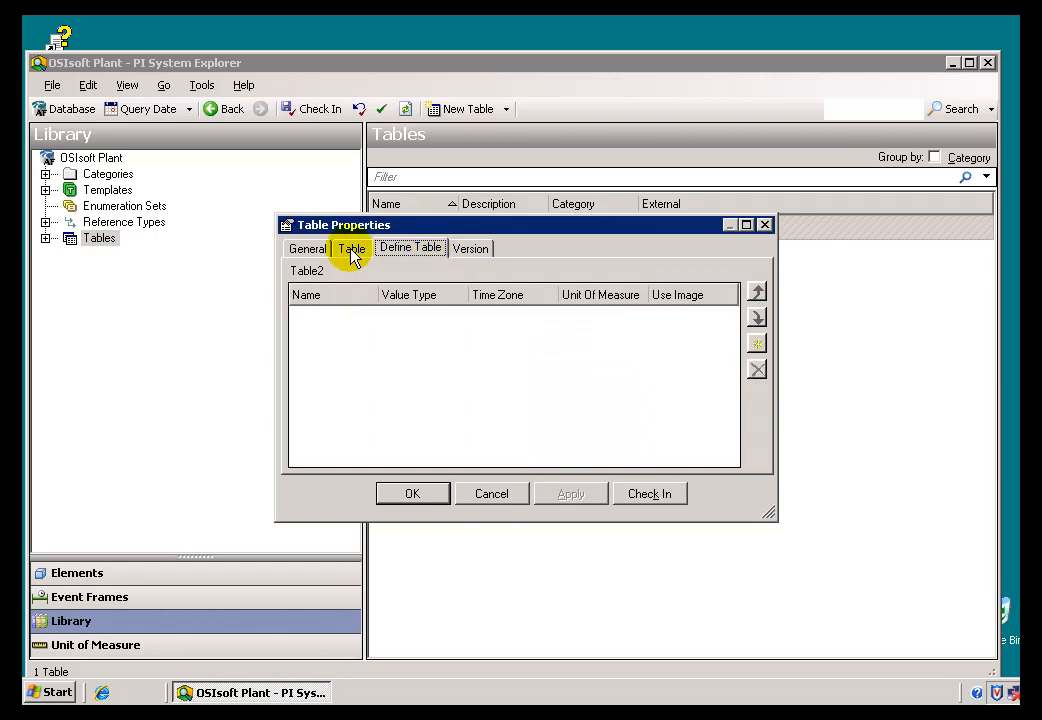
pyautogui.click(308, 248)
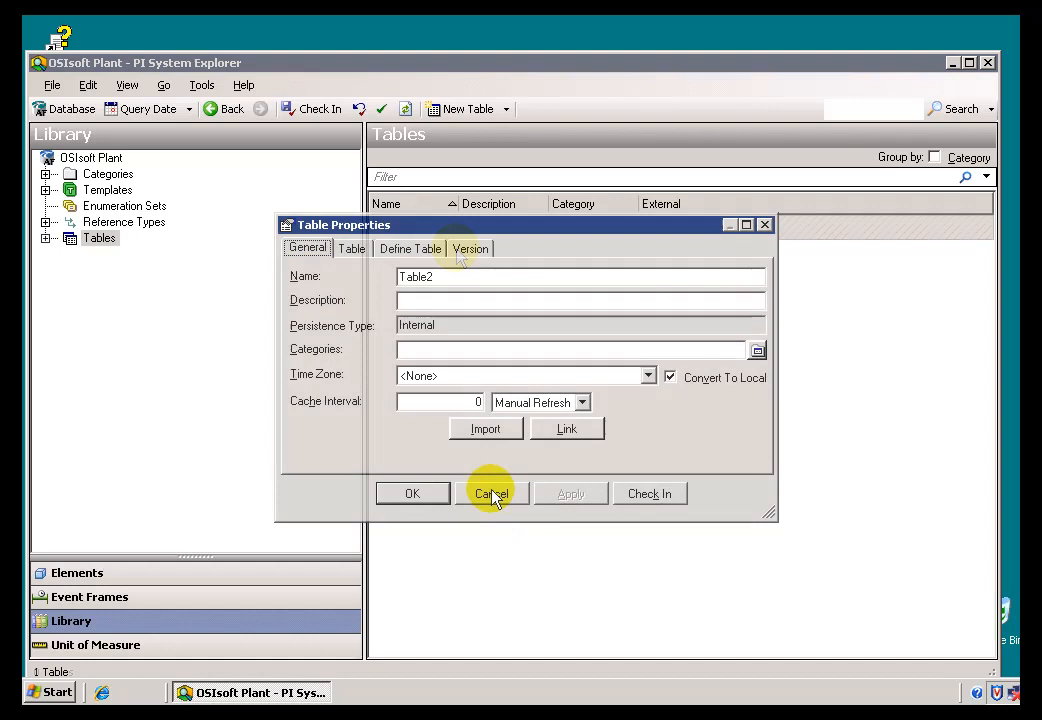
pyautogui.click(492, 492)
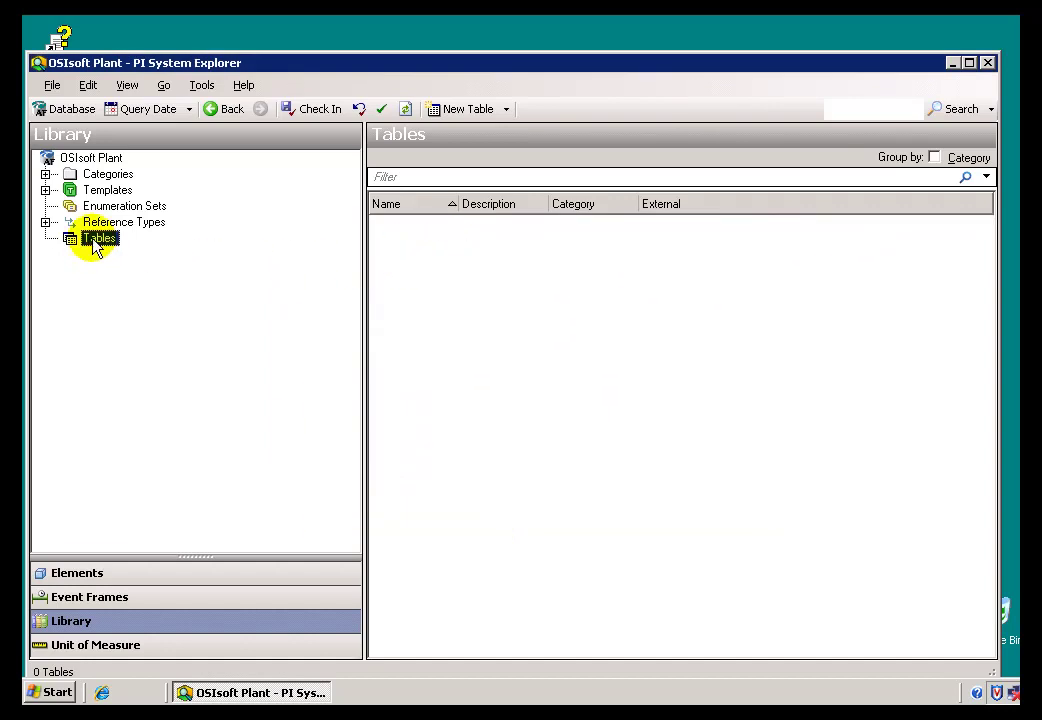
# Step: Create a new library table named Properties and view its empty data grid
pyautogui.click(460, 108)
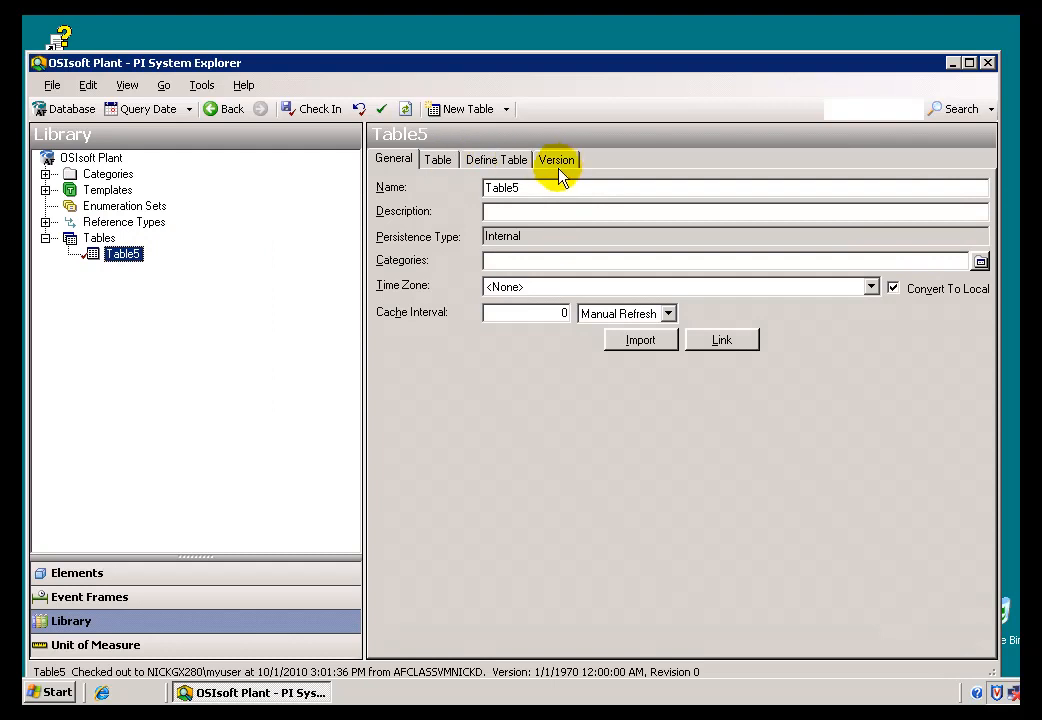
pyautogui.doubleClick(500, 188)
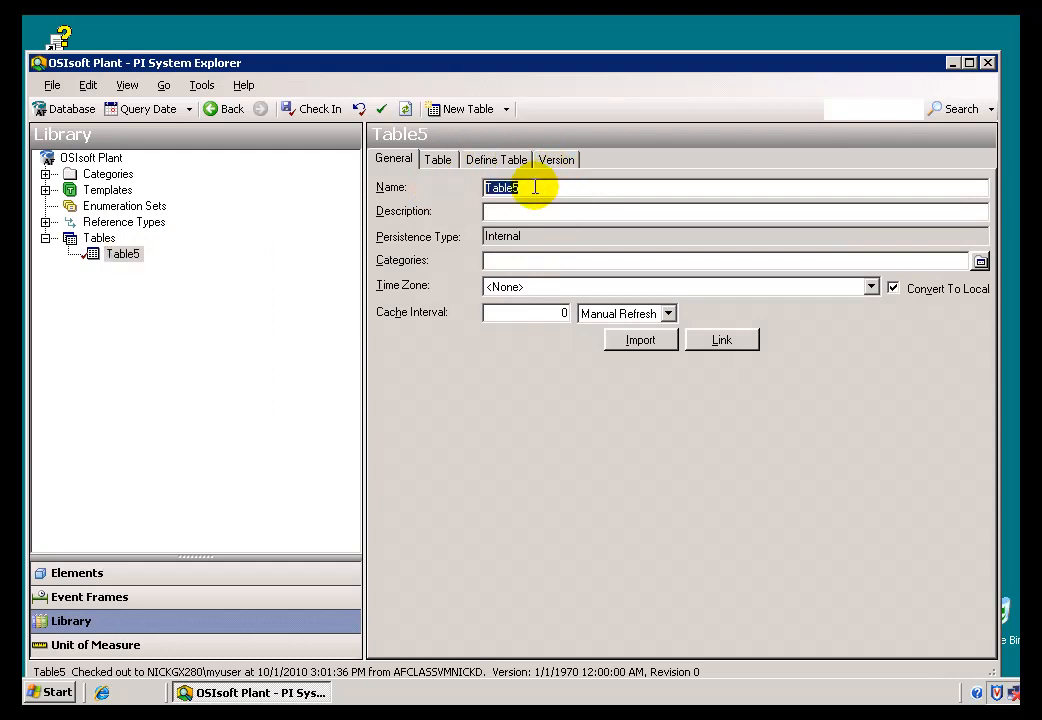
pyautogui.write('Prope')
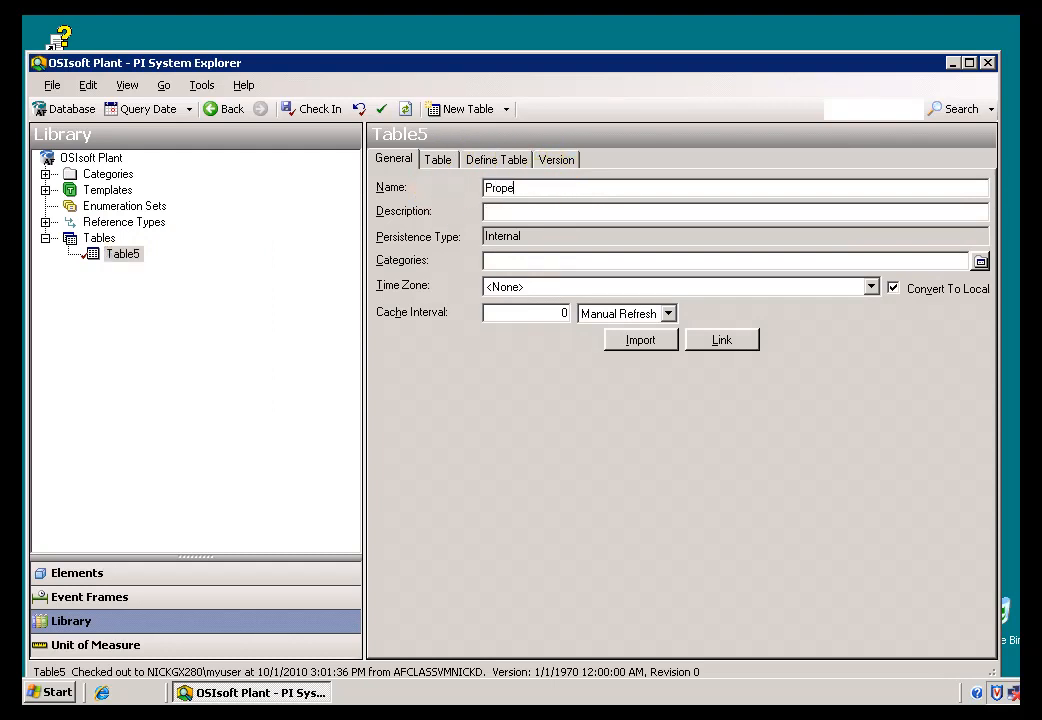
pyautogui.write('rties')
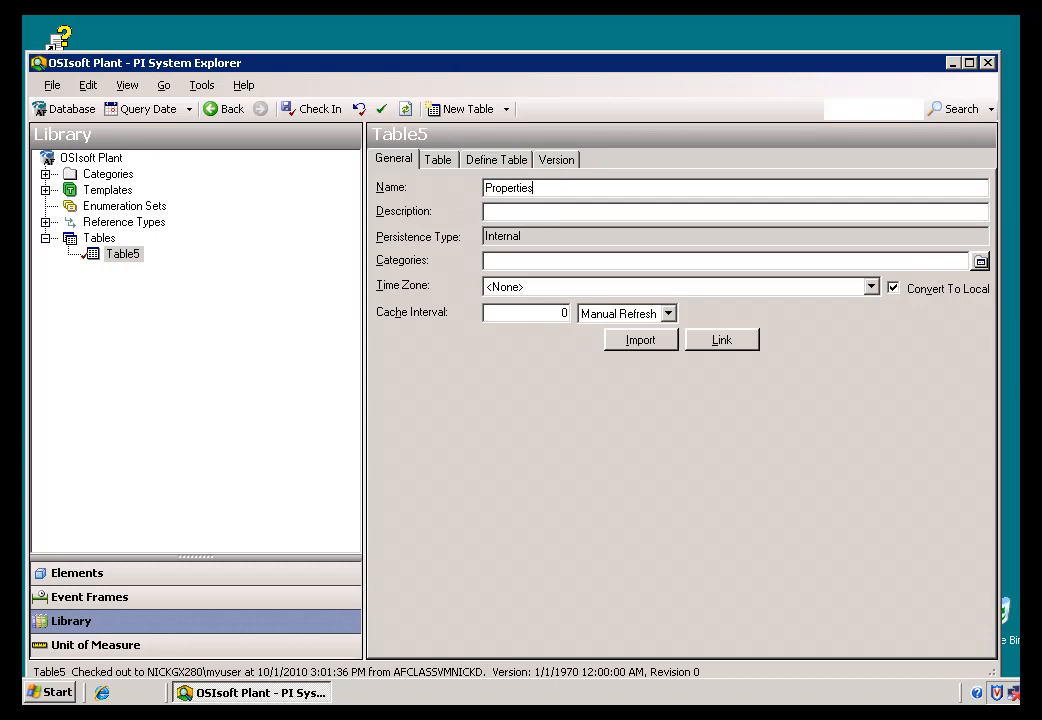
pyautogui.click(438, 160)
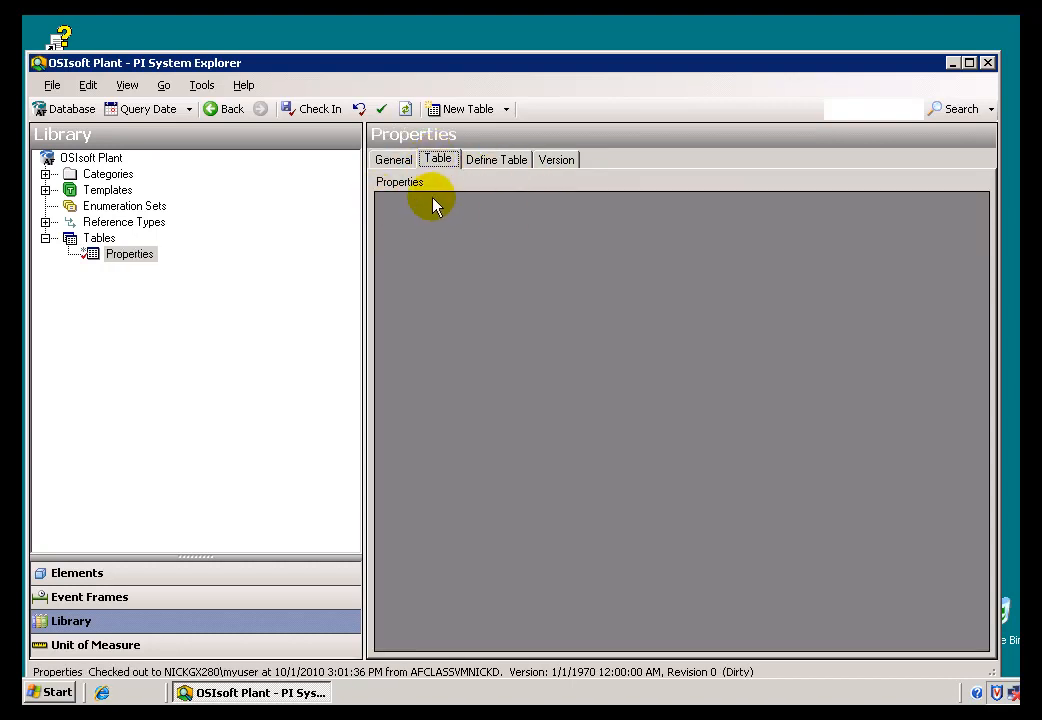
pyautogui.moveTo(424, 198)
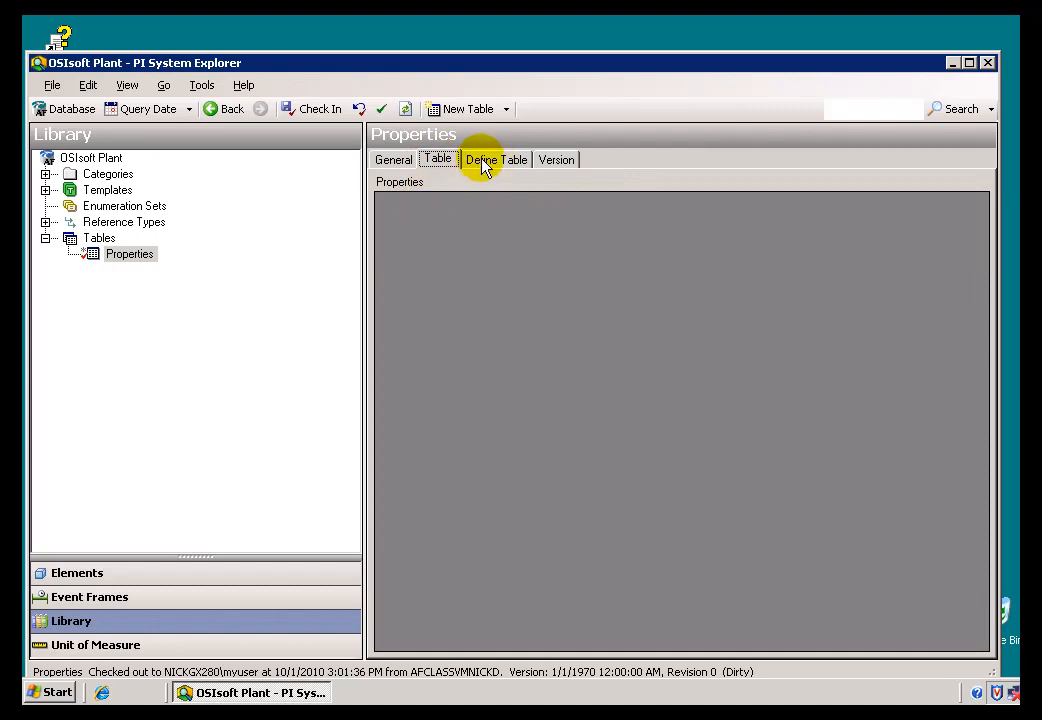
# Step: Define a MaterialID column and a second column named Heat Capacity
pyautogui.click(496, 160)
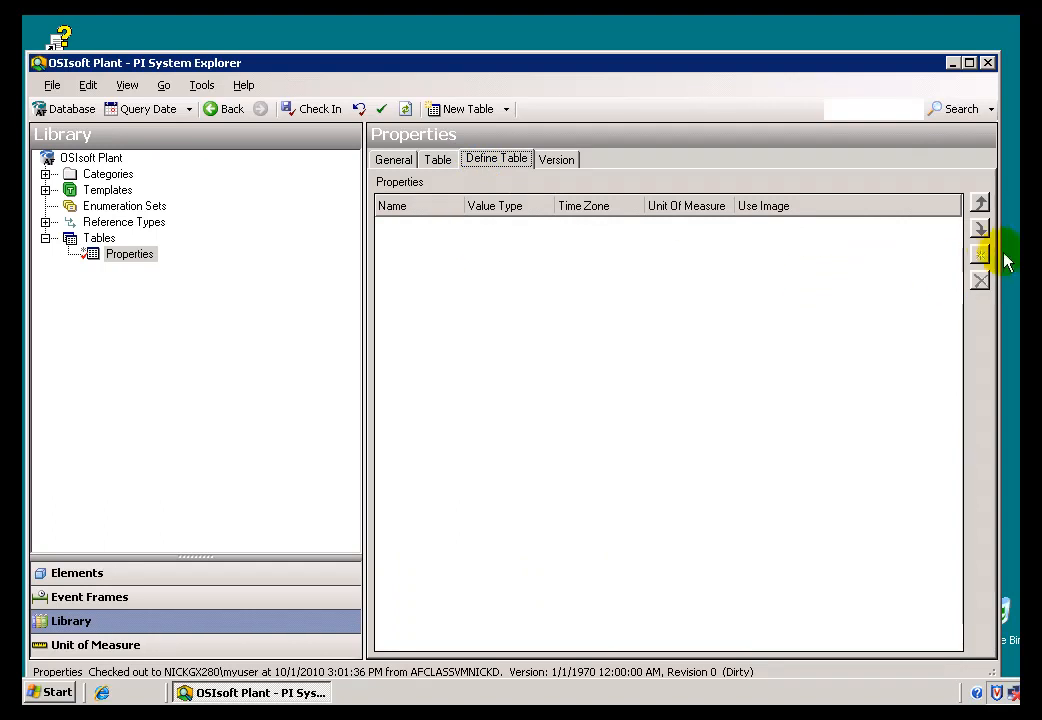
pyautogui.click(980, 252)
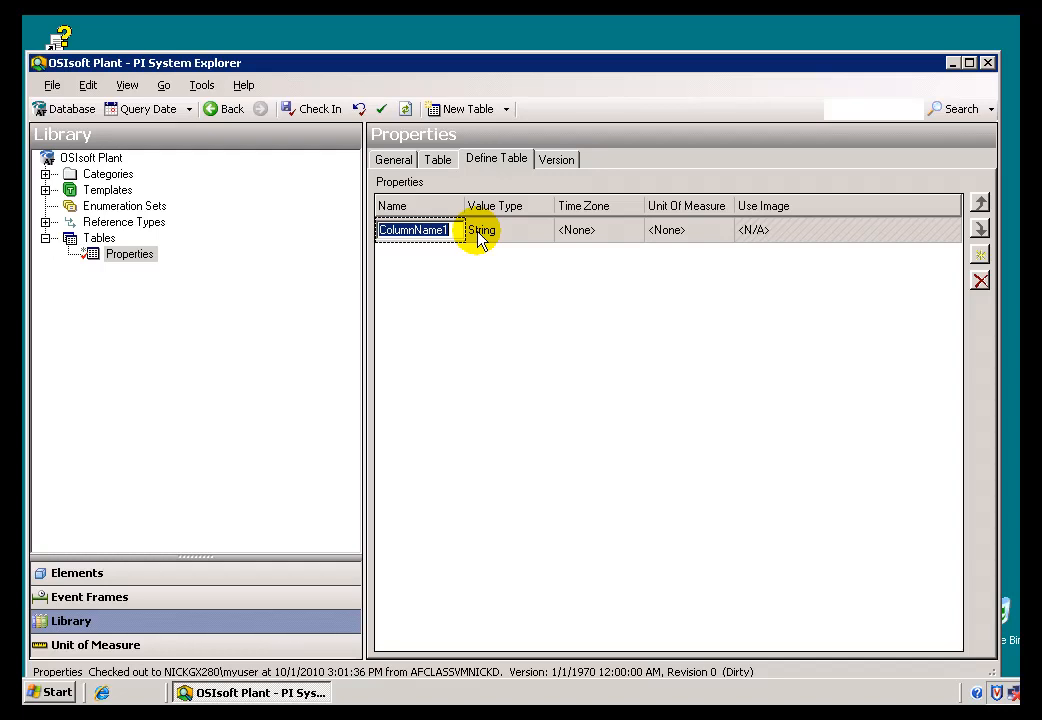
pyautogui.write('MaterialID')
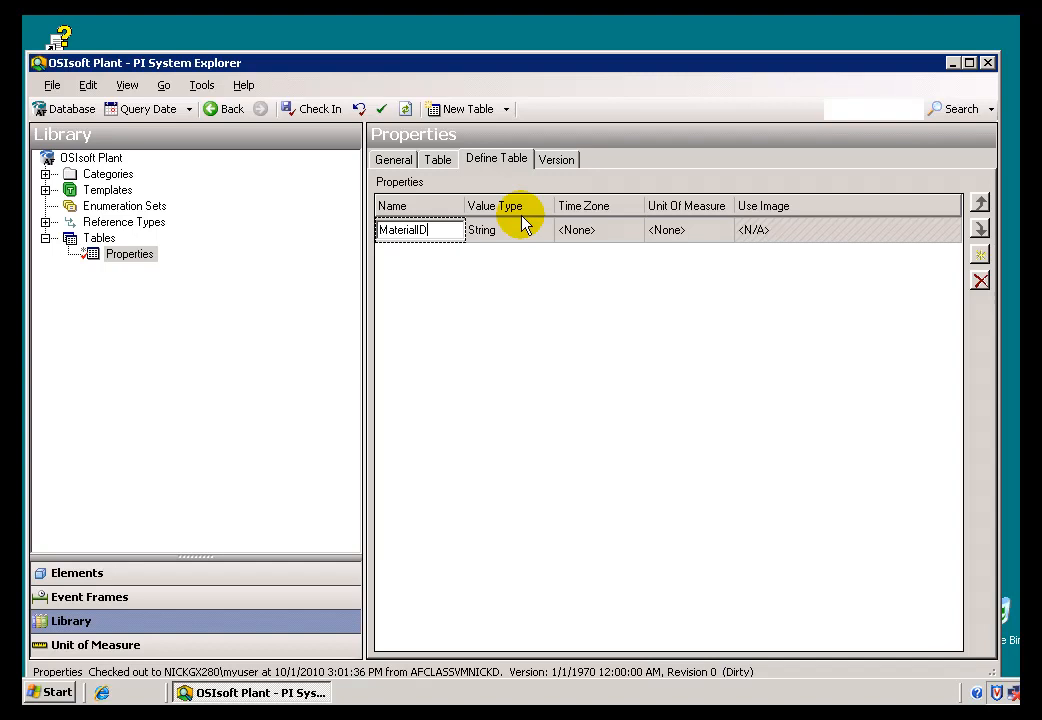
pyautogui.click(500, 228)
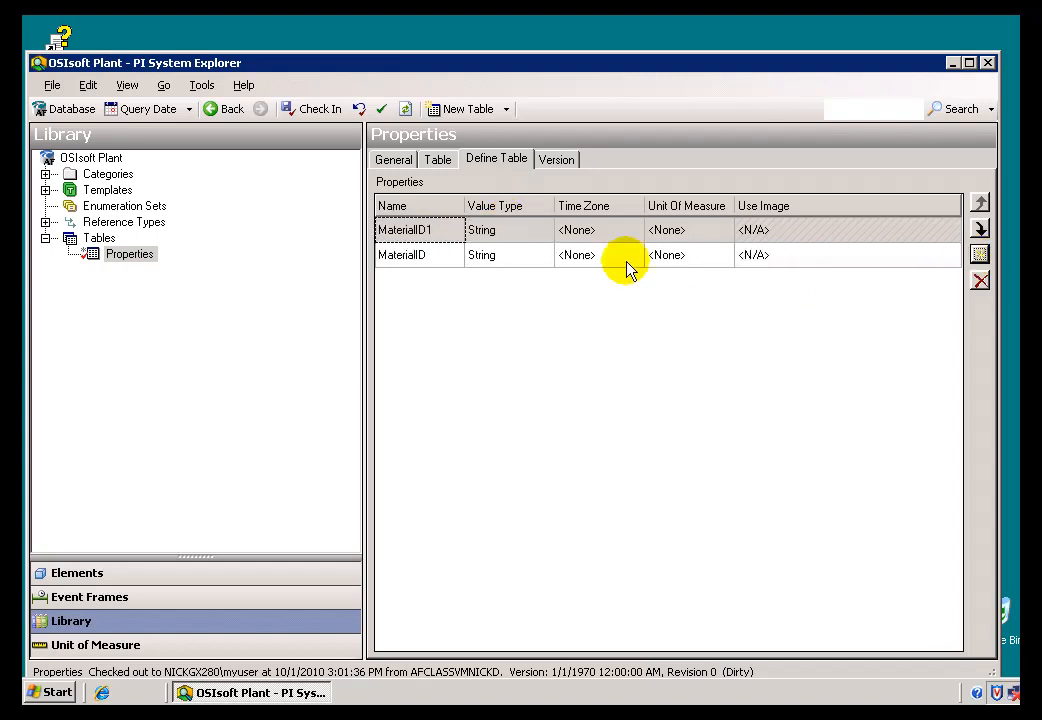
pyautogui.doubleClick(408, 228)
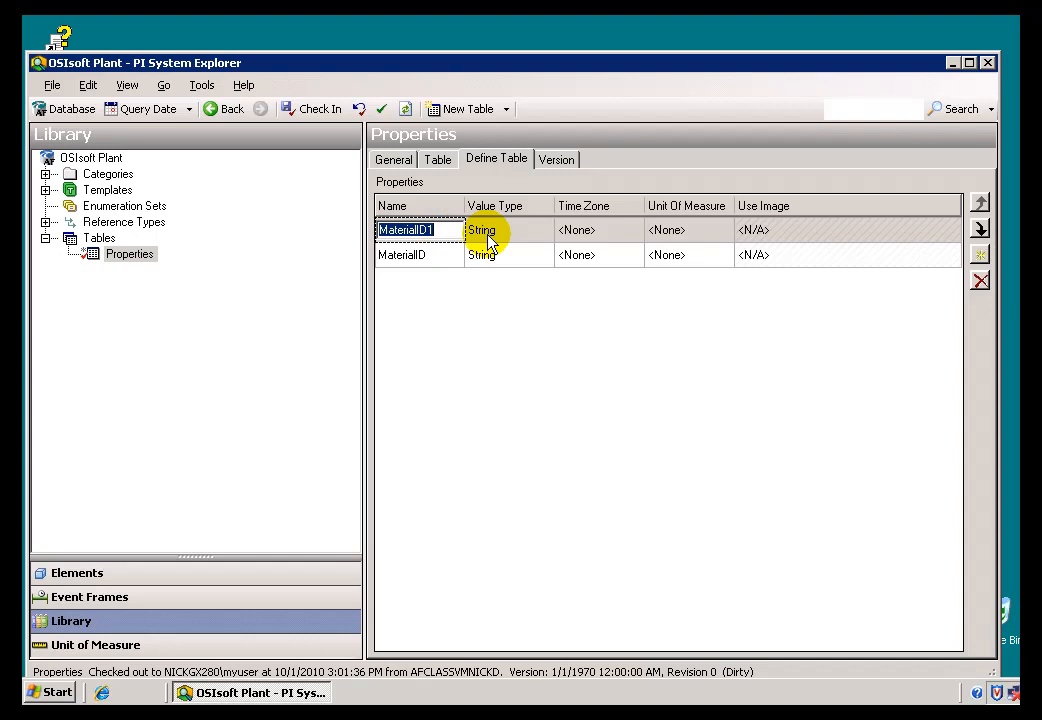
pyautogui.write('Heat Capacity')
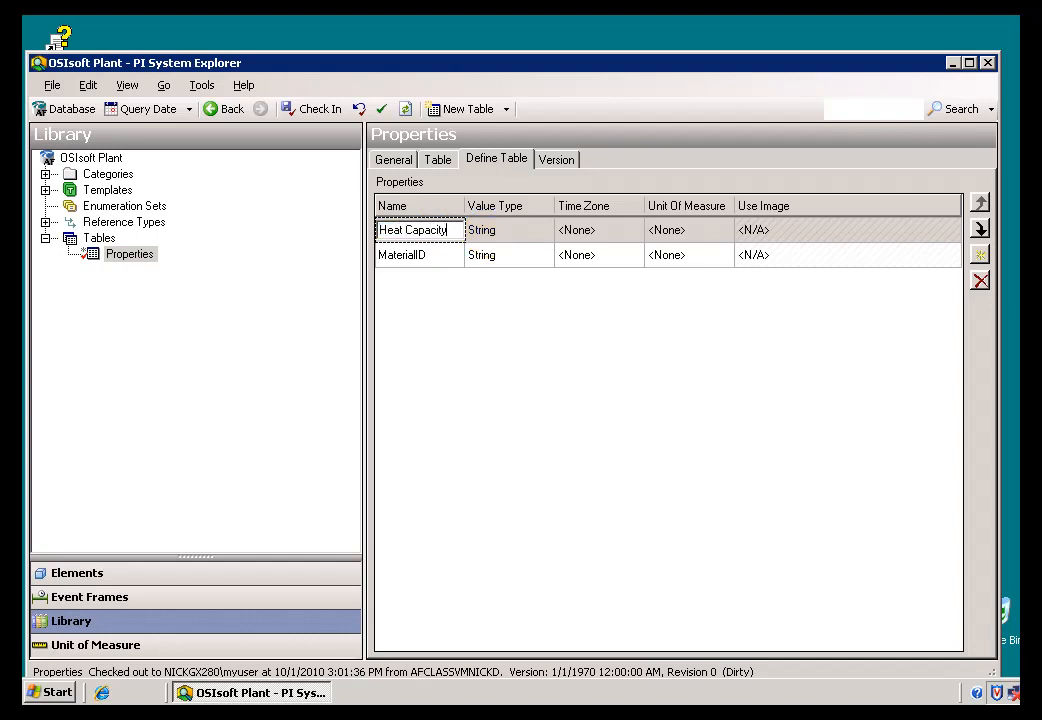
# Step: Move MaterialID to the top and name the third column Density
pyautogui.click(752, 256)
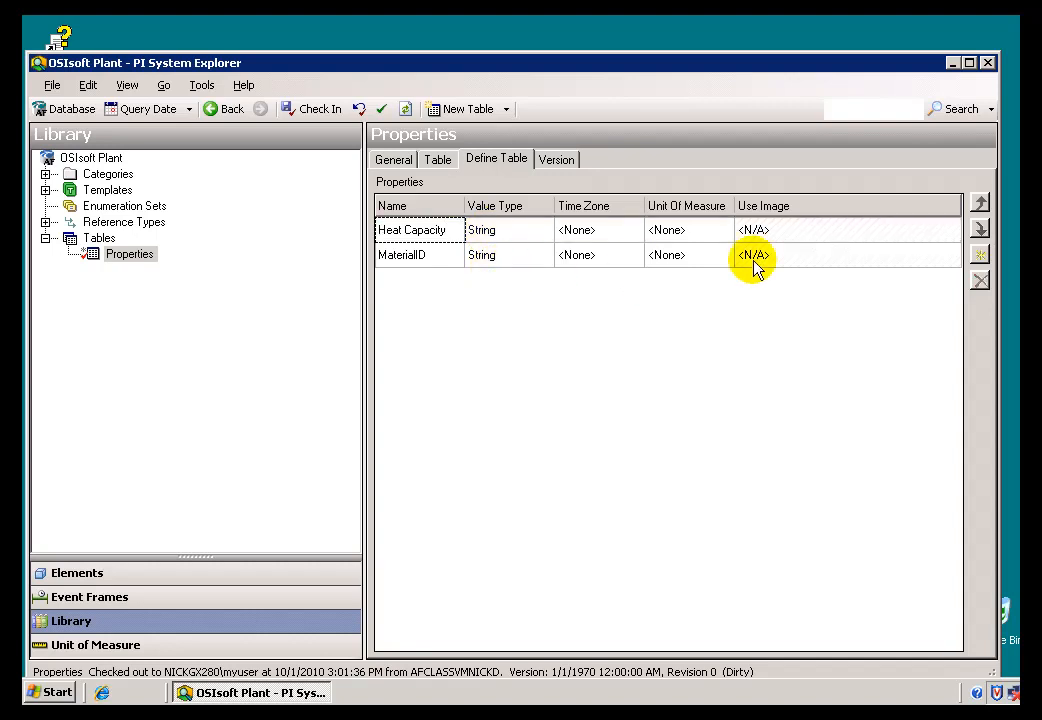
pyautogui.click(400, 254)
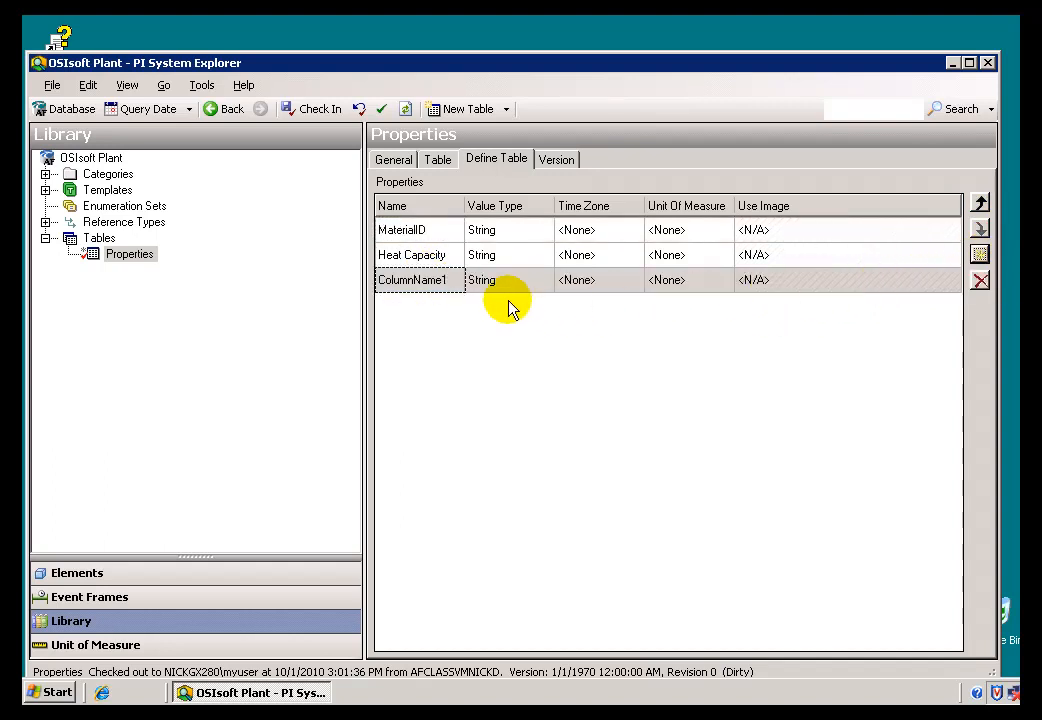
pyautogui.doubleClick(416, 280)
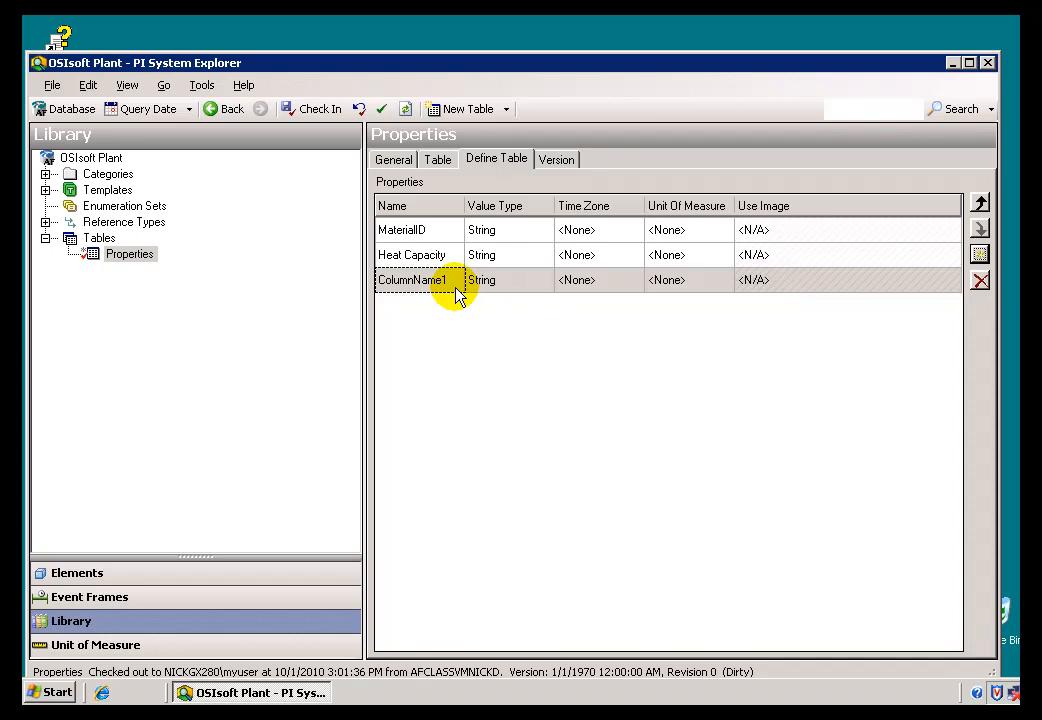
pyautogui.write('Density')
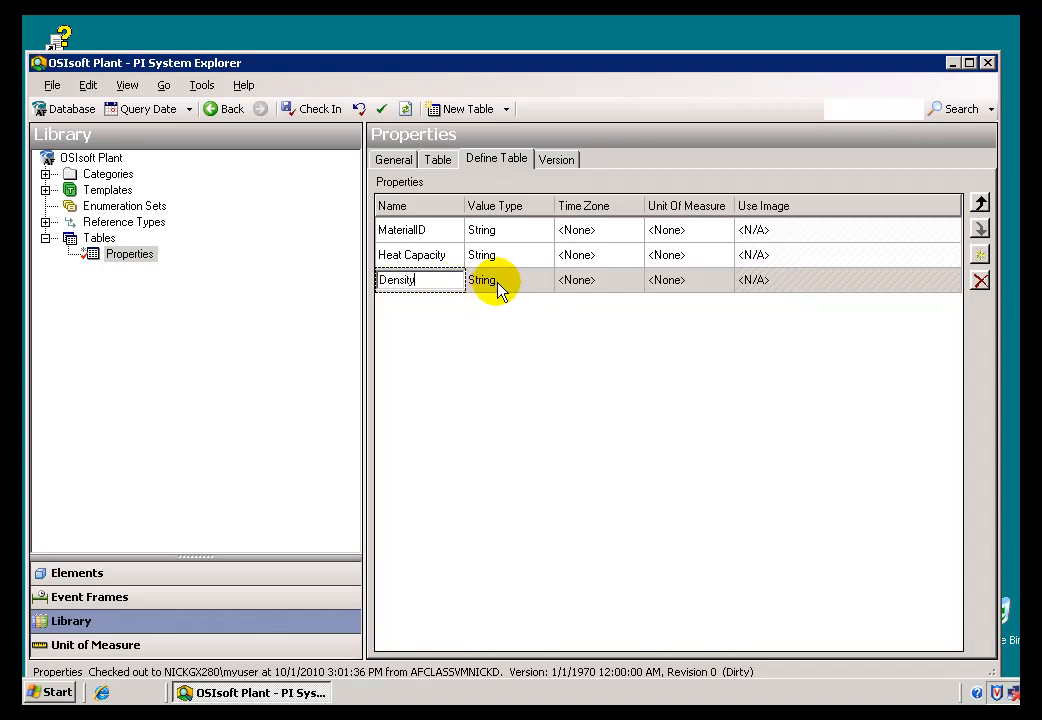
# Step: Set Density and Heat Capacity to value type Int16 and view the data grid
pyautogui.click(500, 280)
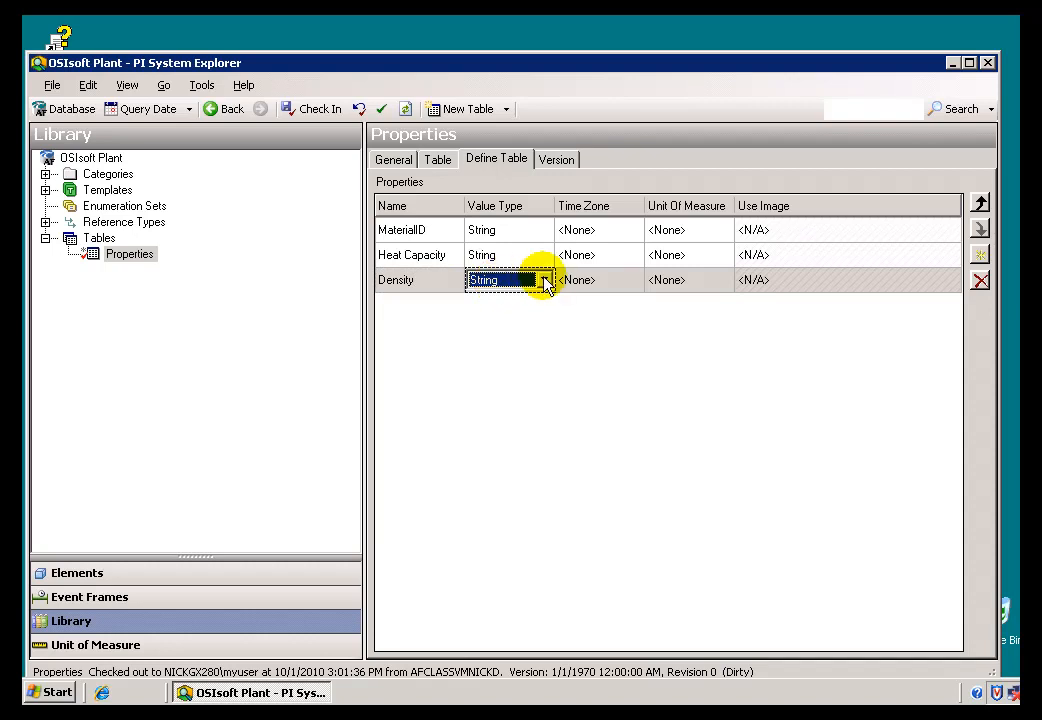
pyautogui.click(544, 280)
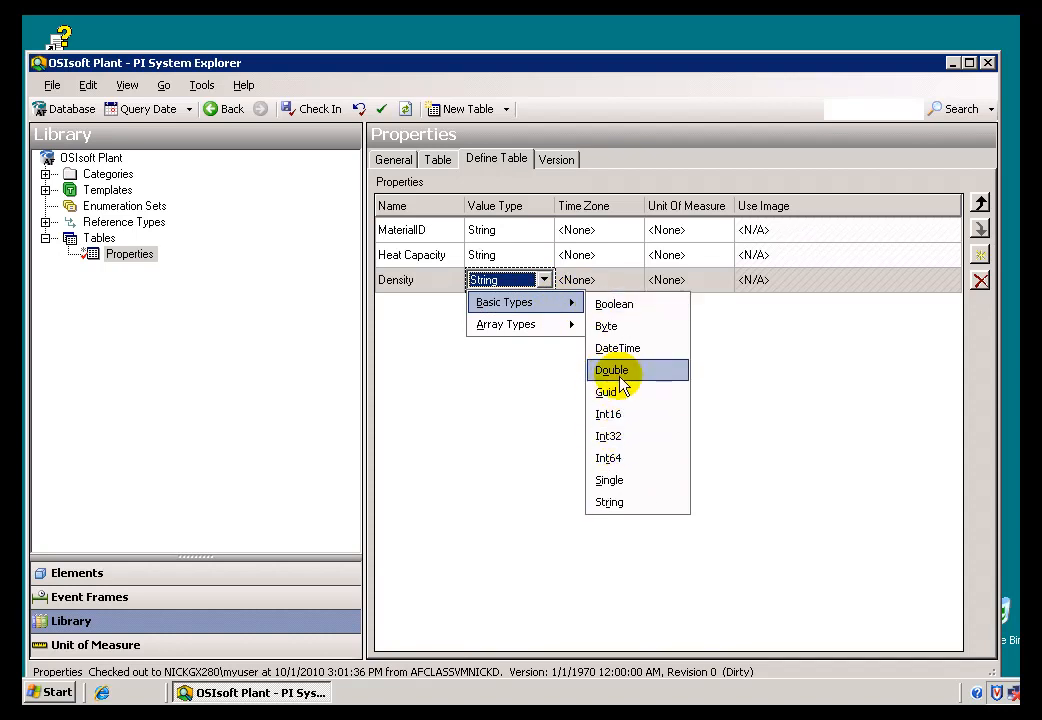
pyautogui.click(608, 414)
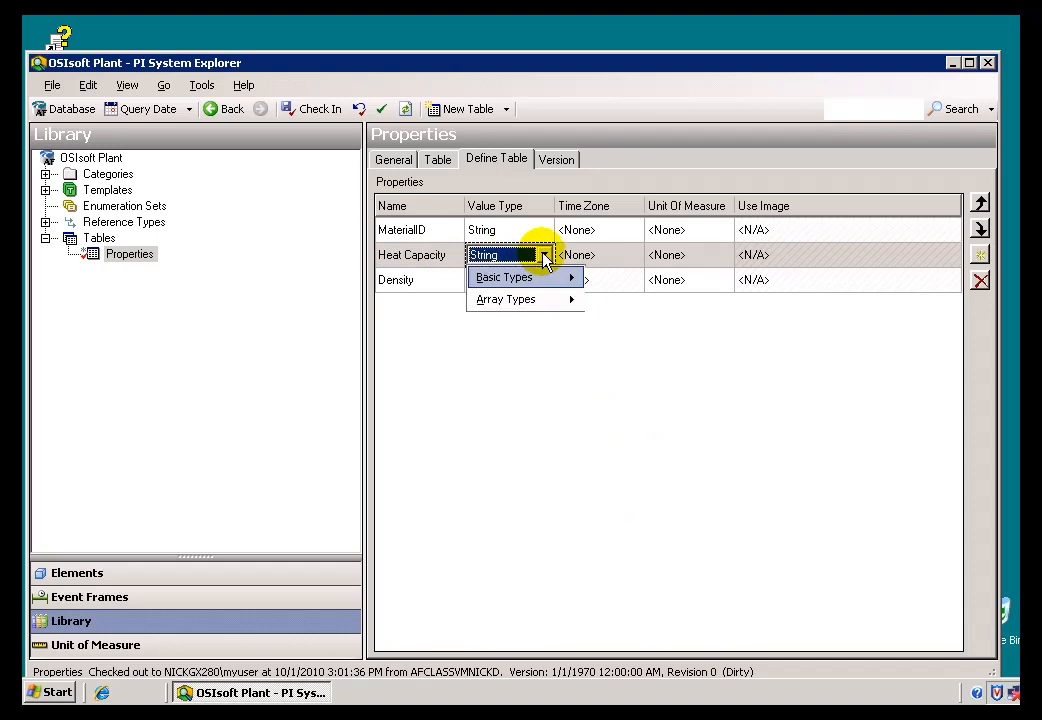
pyautogui.click(502, 276)
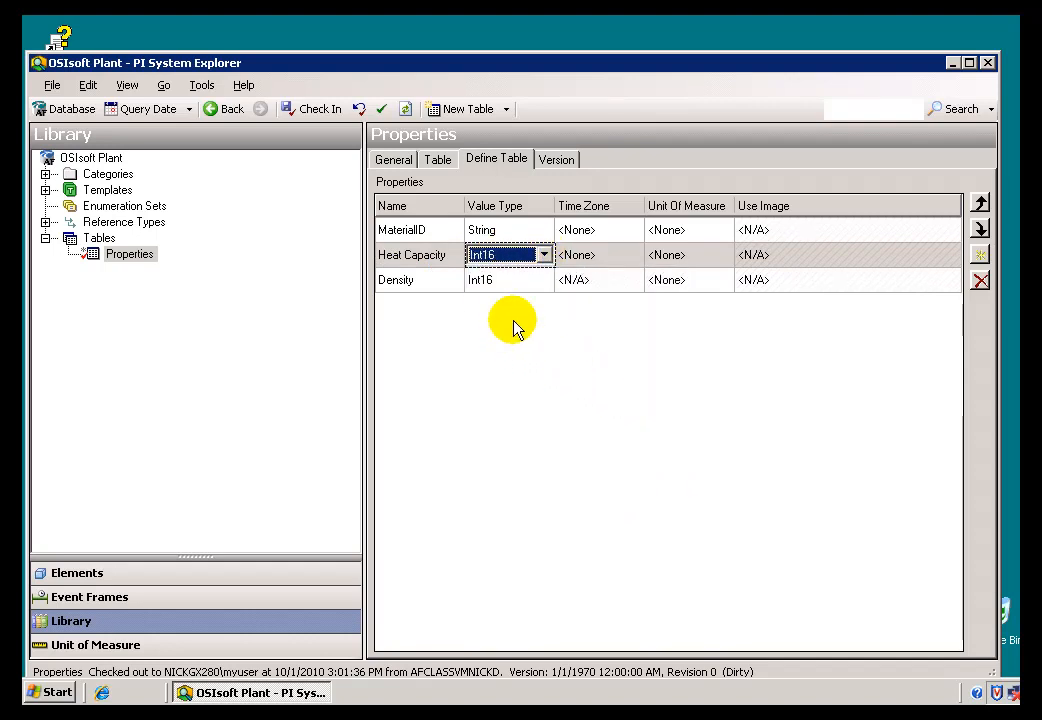
pyautogui.click(438, 160)
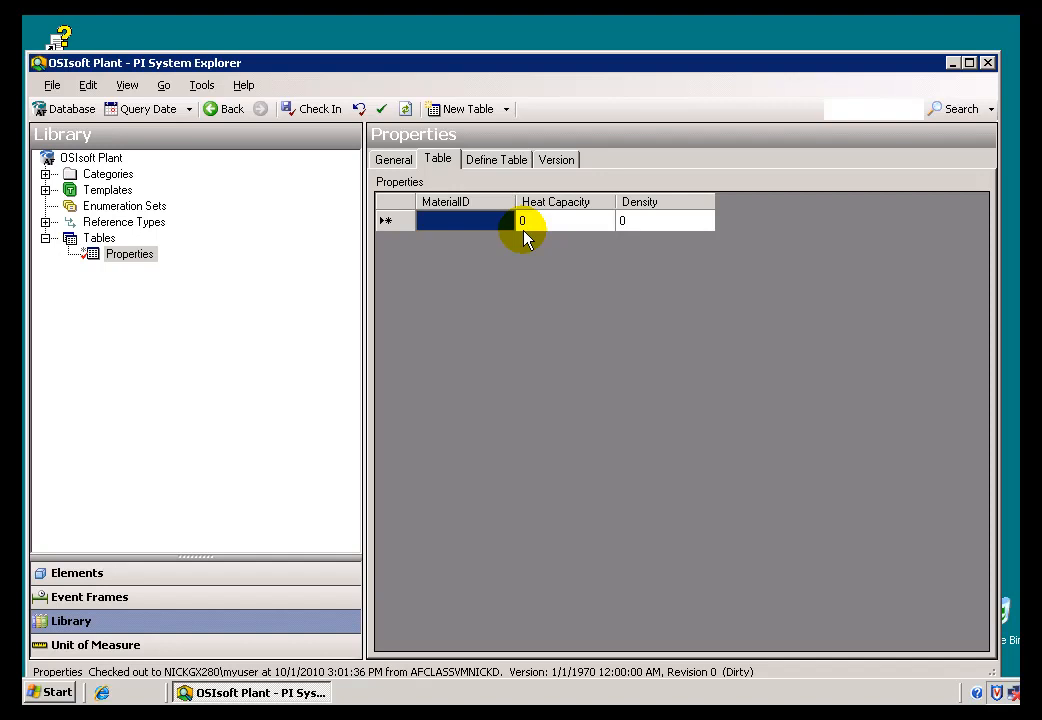
# Step: Enter MaterialID WX12000 and Heat Capacity 1.6, dismissing the invalid Int16 error
pyautogui.write('WX')
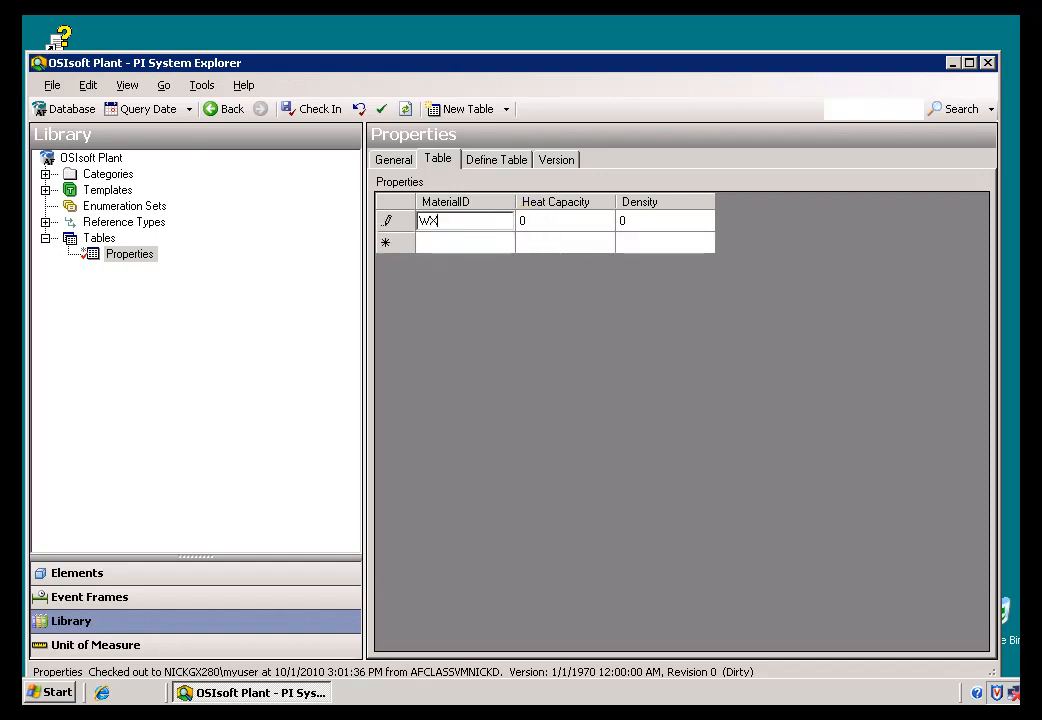
pyautogui.write('12000')
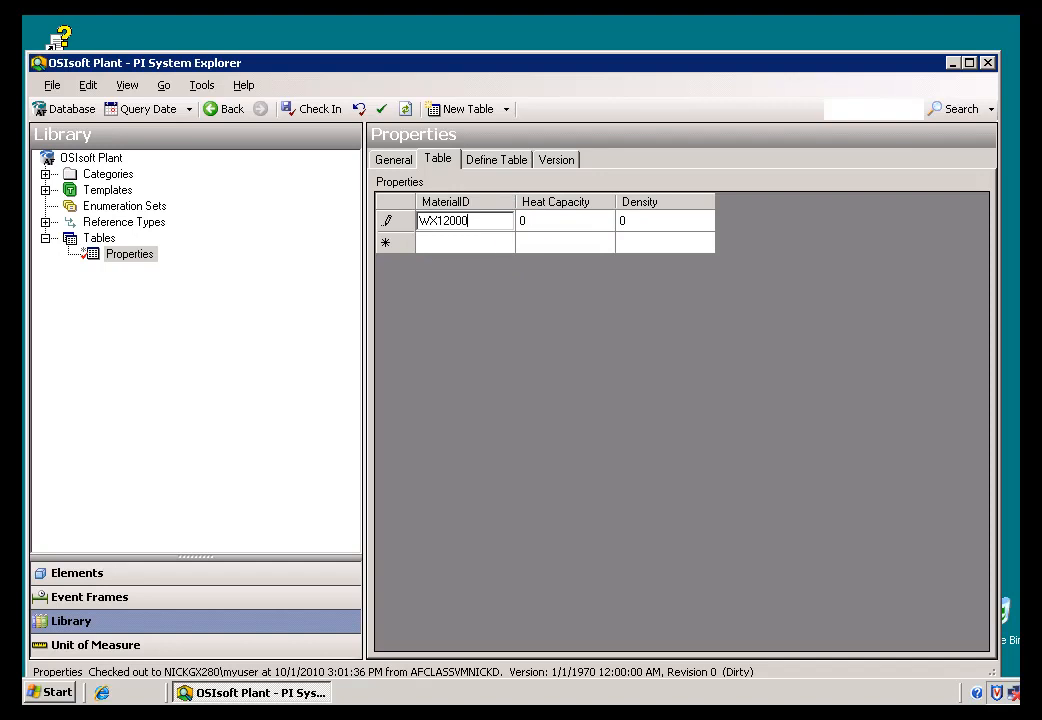
pyautogui.write('1.6')
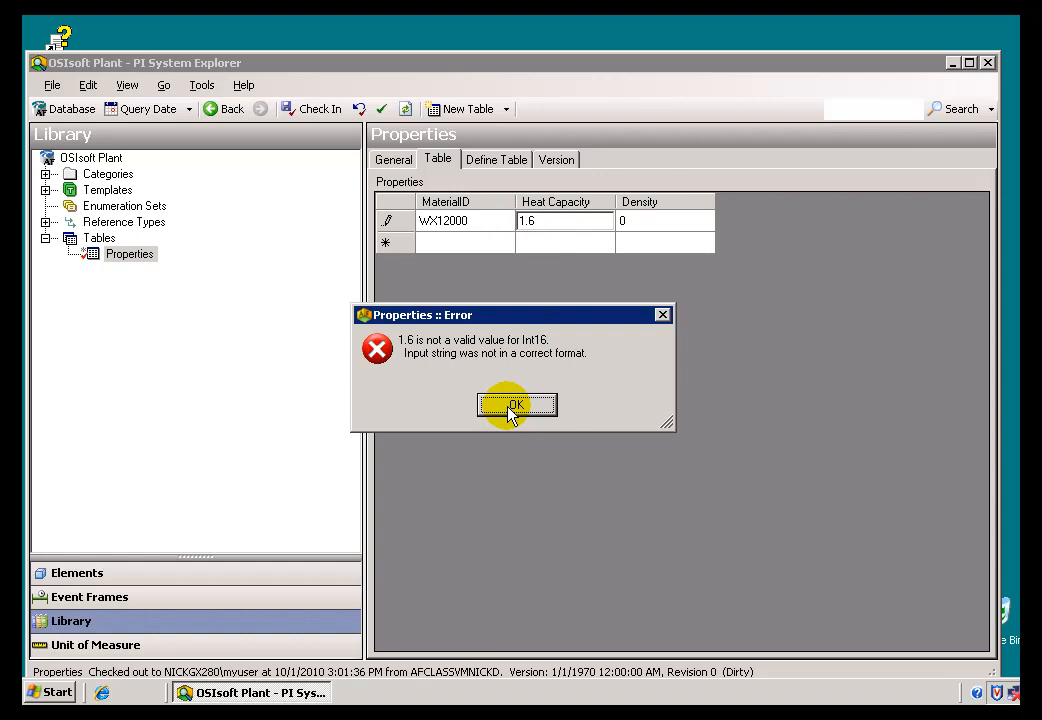
pyautogui.click(514, 404)
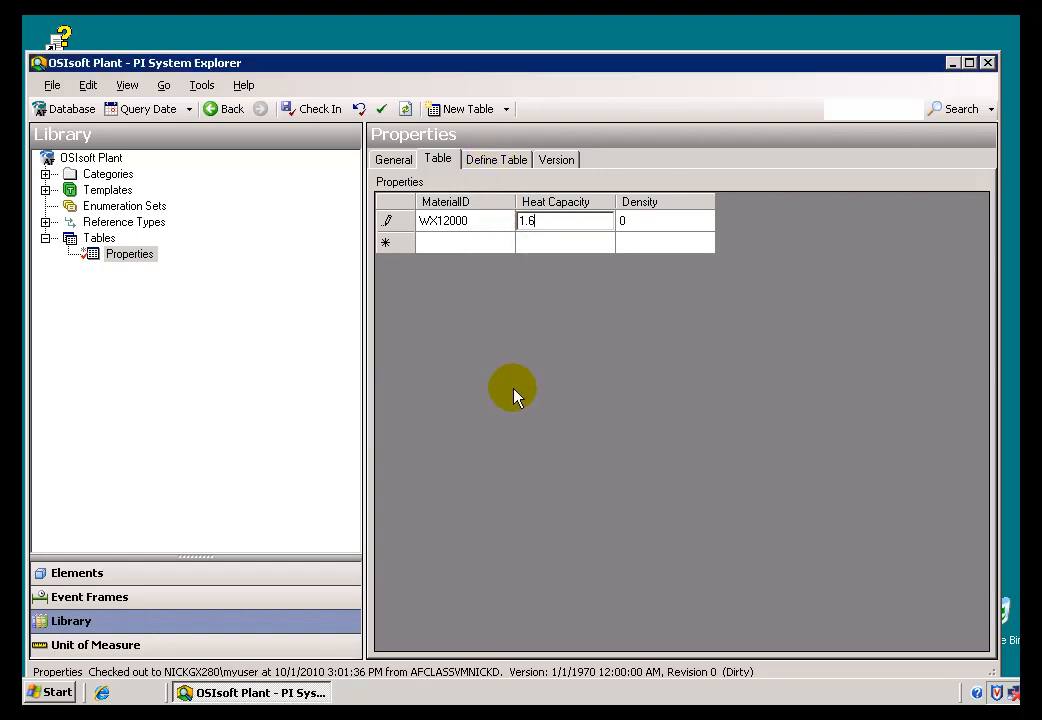
pyautogui.click(496, 160)
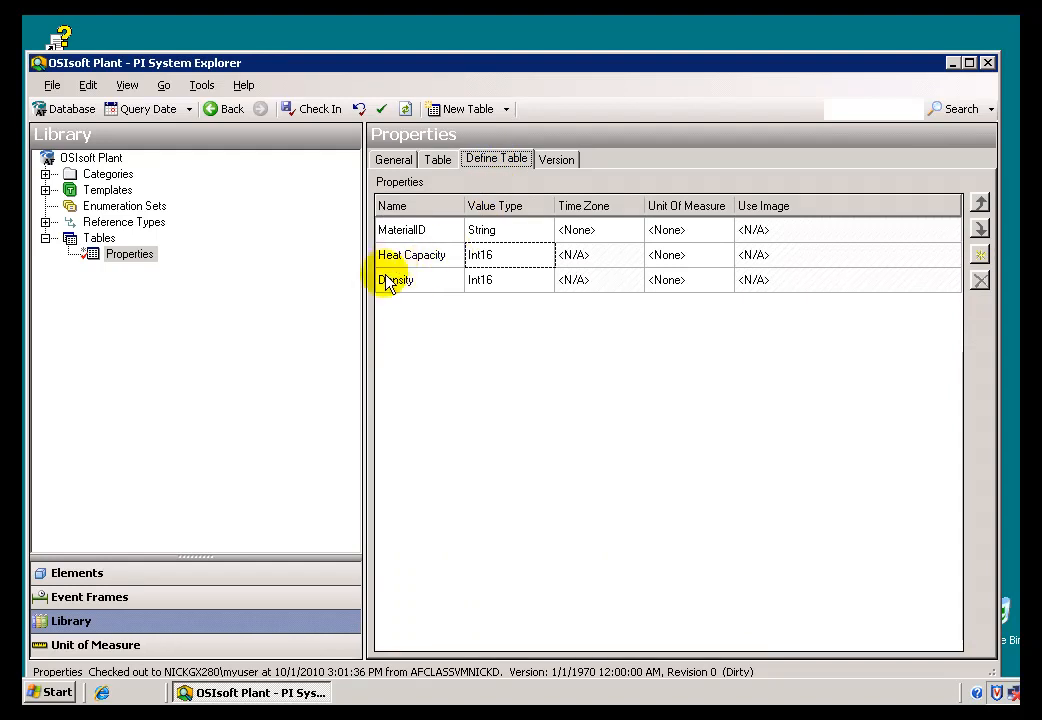
# Step: Change Heat Capacity's value type from Int16 to a decimal type (Double, then Single)
pyautogui.click(506, 254)
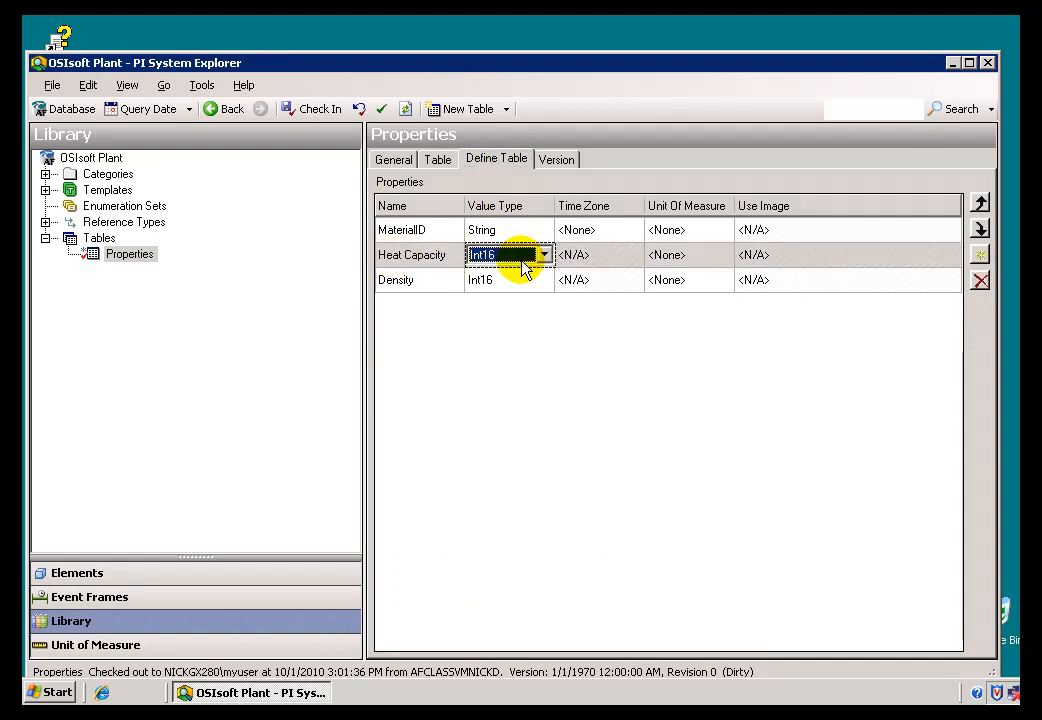
pyautogui.click(544, 254)
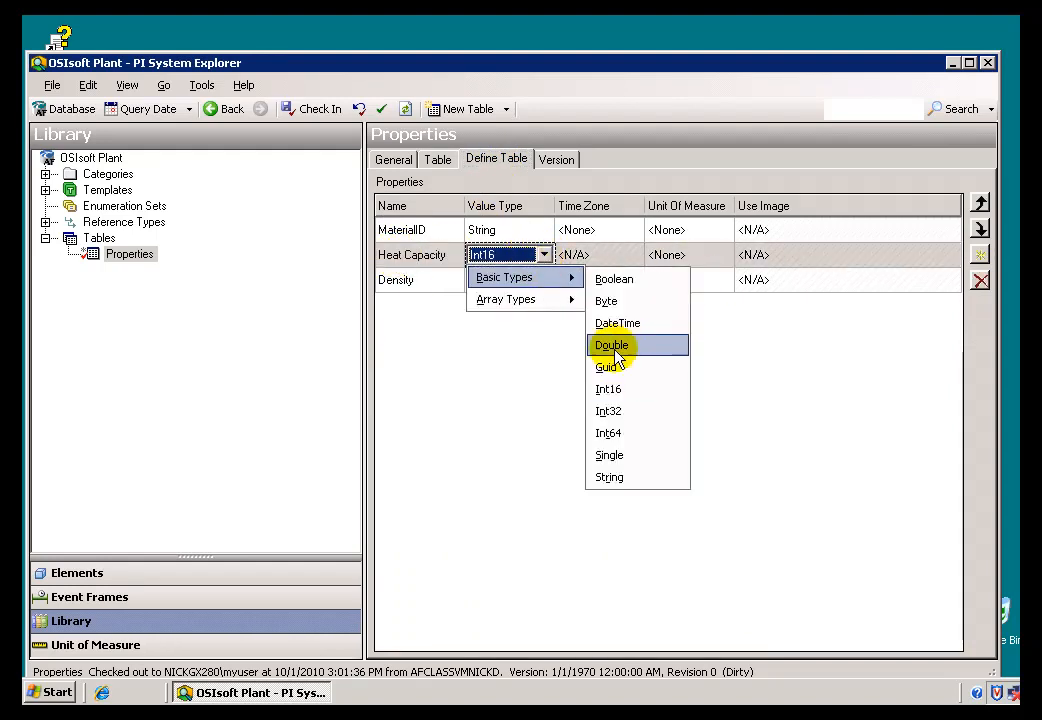
pyautogui.click(612, 344)
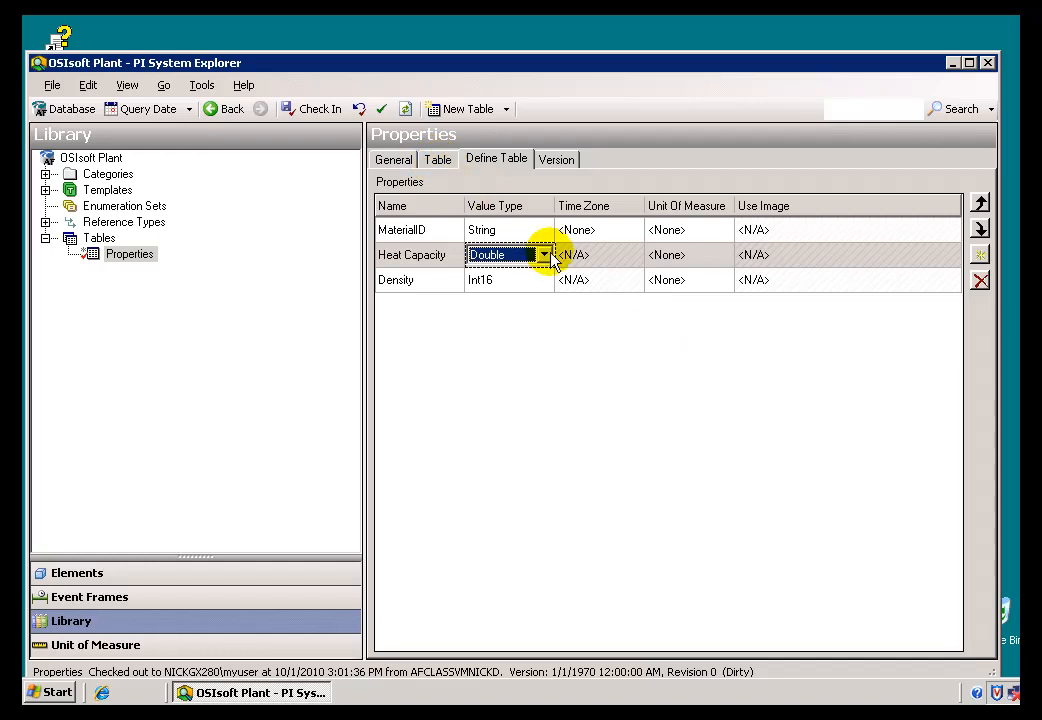
pyautogui.click(542, 256)
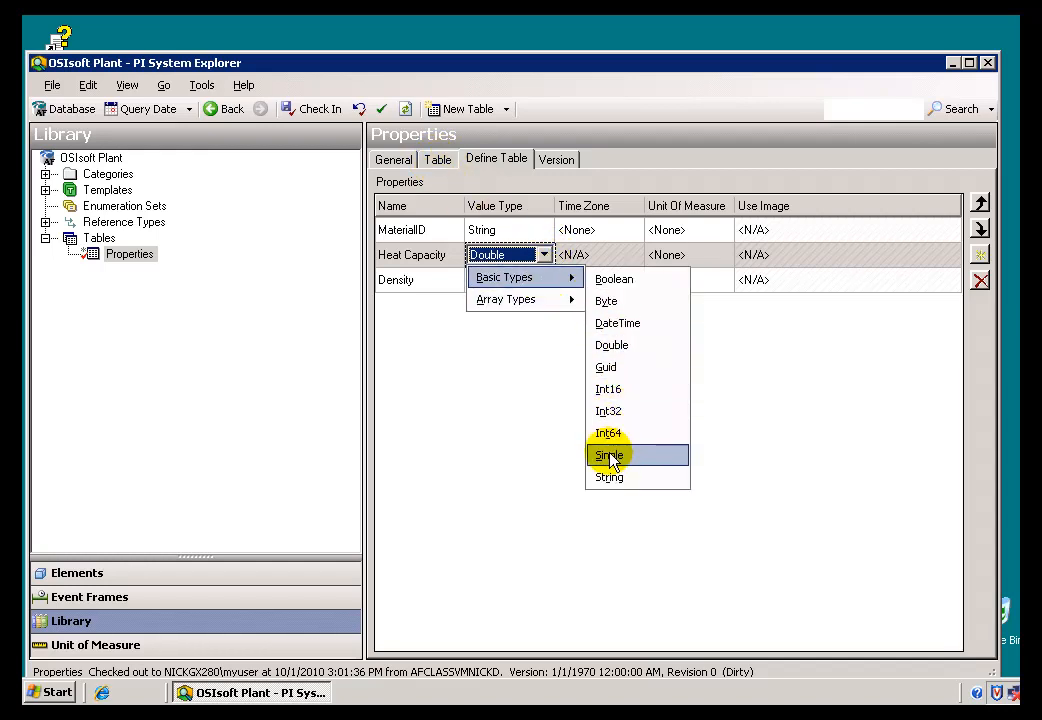
pyautogui.click(438, 160)
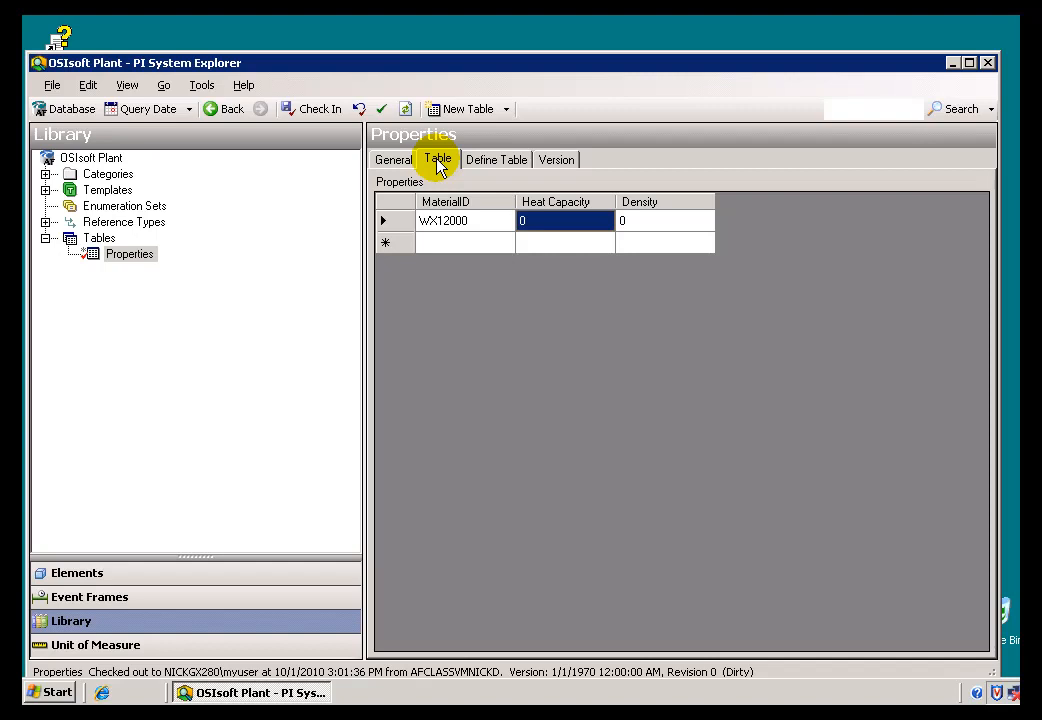
# Step: Enter Heat Capacity 1 for the WX12000 row and check in the Properties table
pyautogui.write('1')
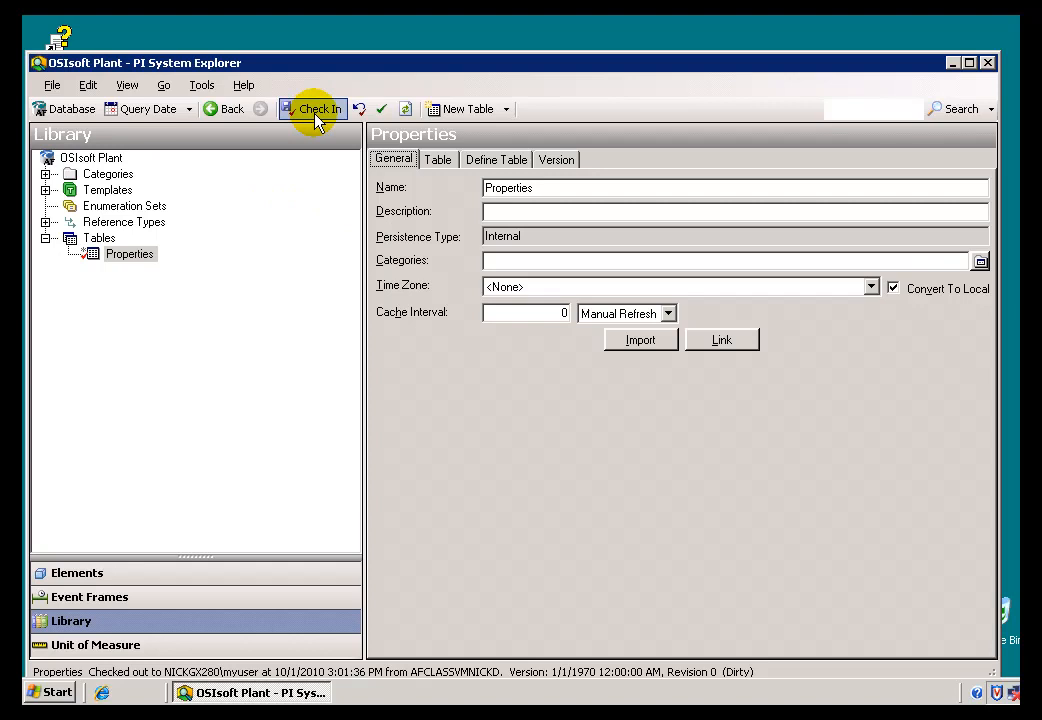
pyautogui.click(320, 108)
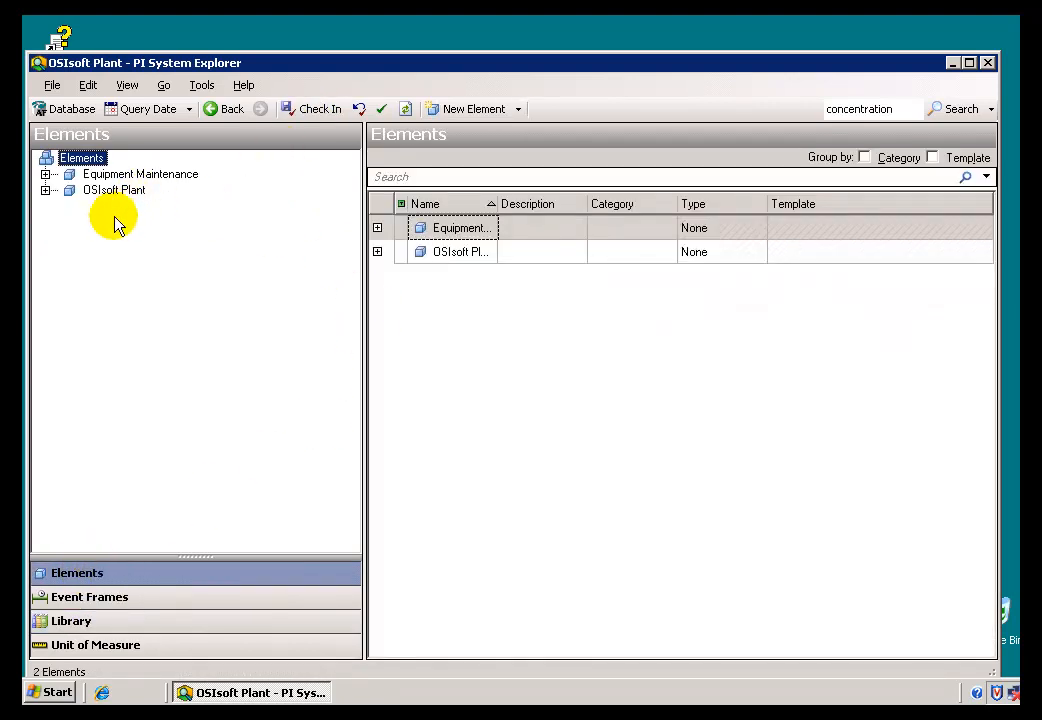
pyautogui.moveTo(218, 228)
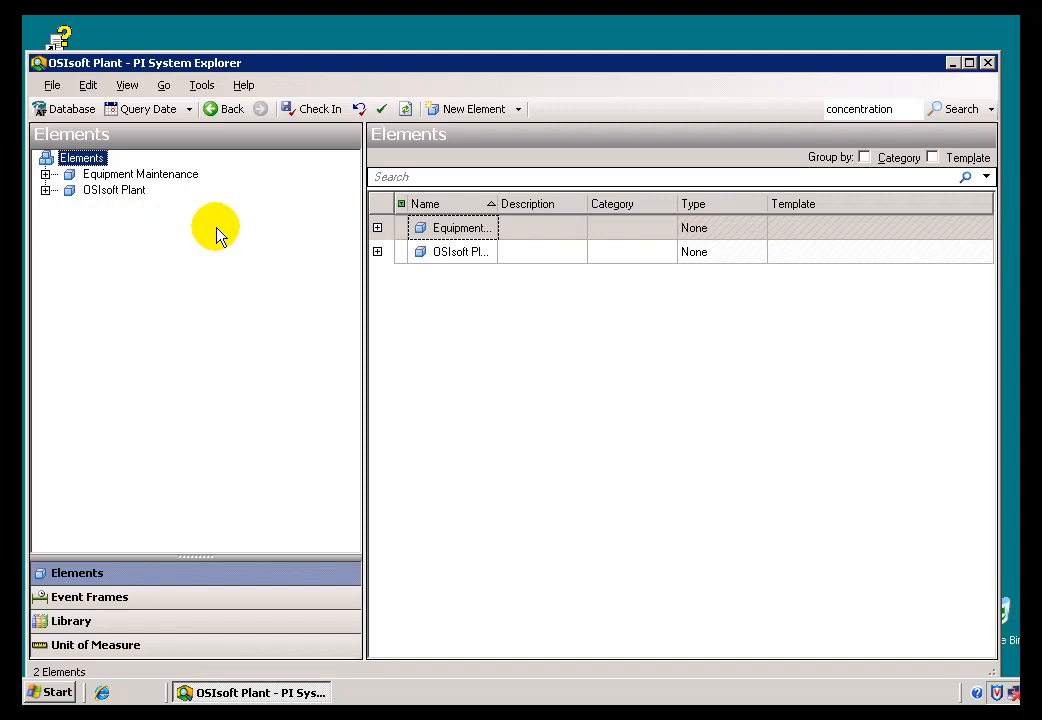
# Step: Expand OSIsoft Plant > Production Area > Production Line 1 to Mixing Tank 1 and list Diameter's data reference choices
pyautogui.click(48, 188)
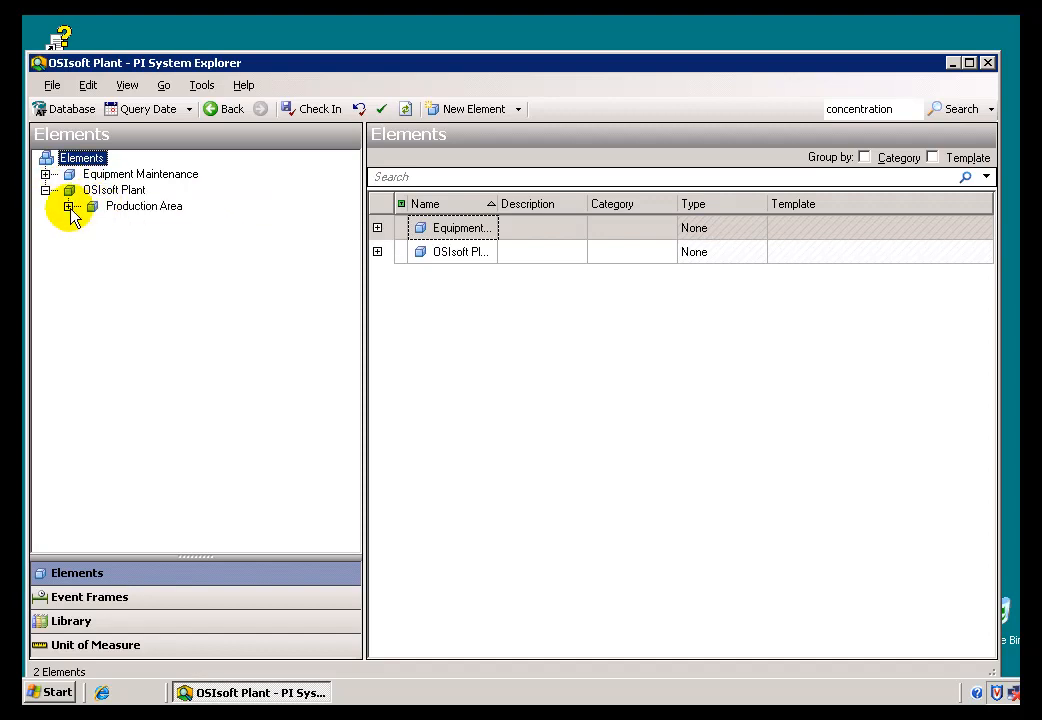
pyautogui.click(70, 206)
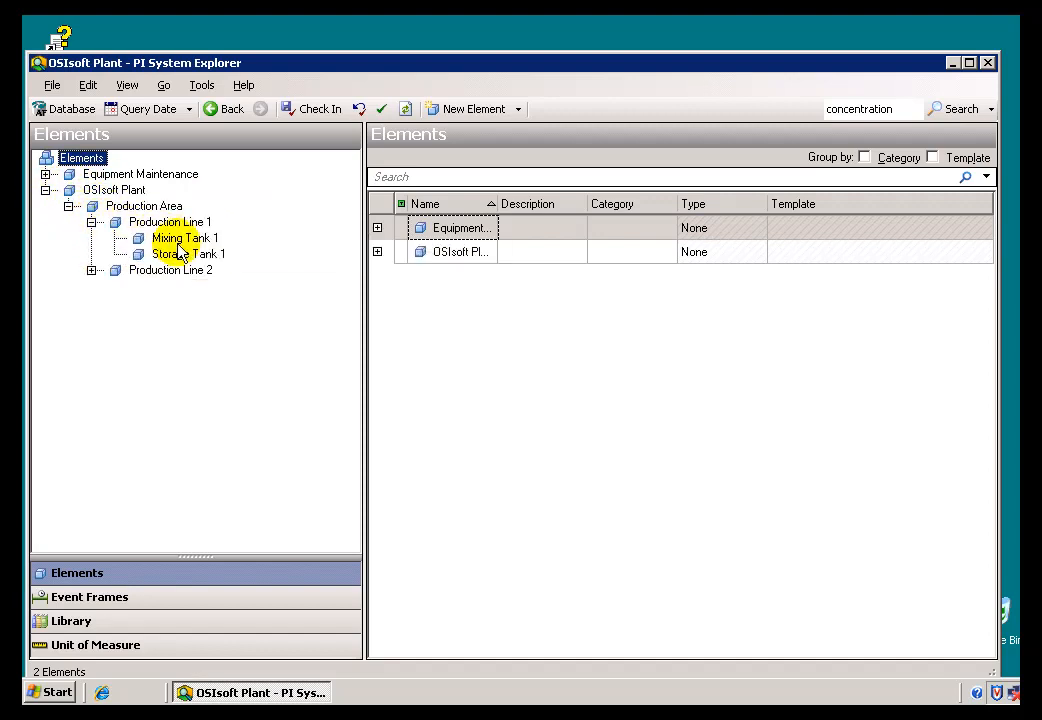
pyautogui.click(184, 238)
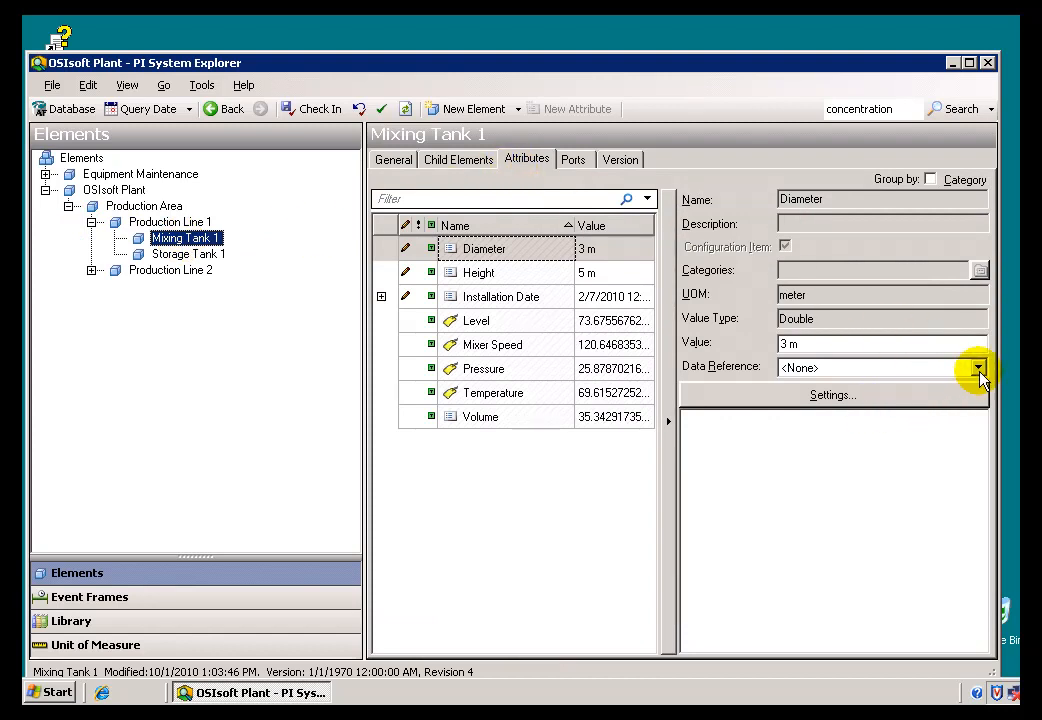
pyautogui.click(976, 368)
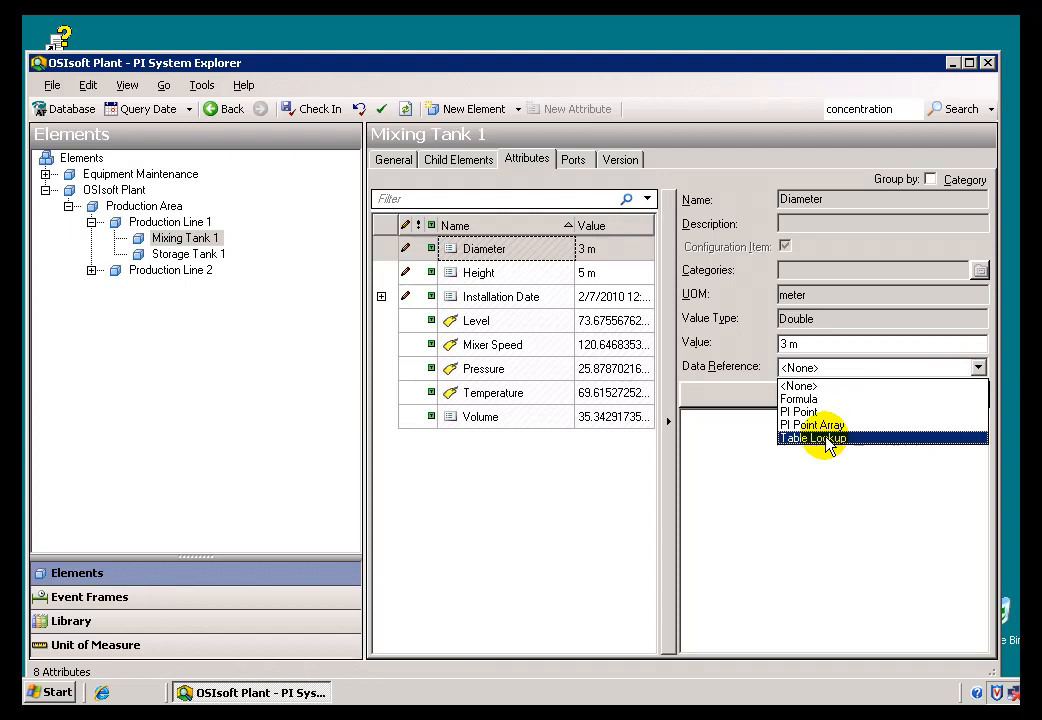